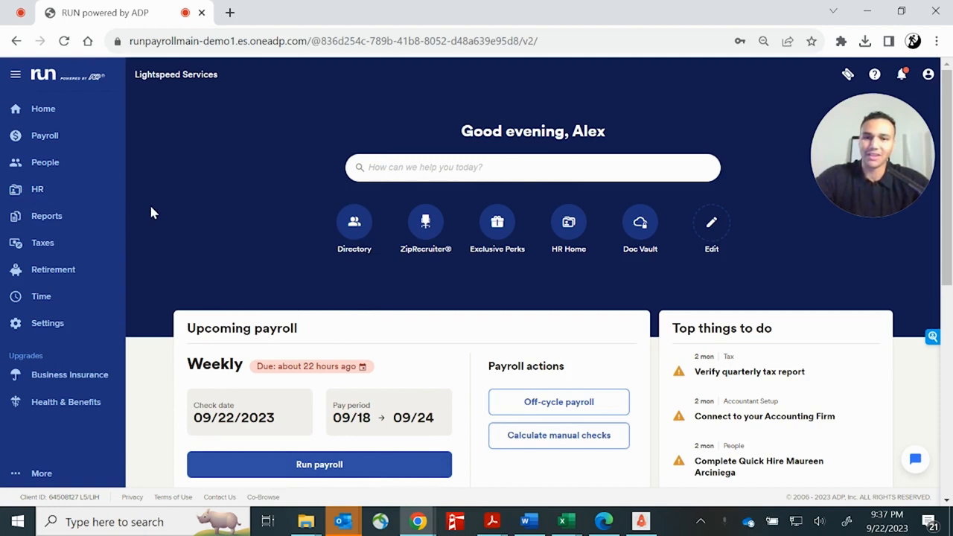
mouse_move(137, 329)
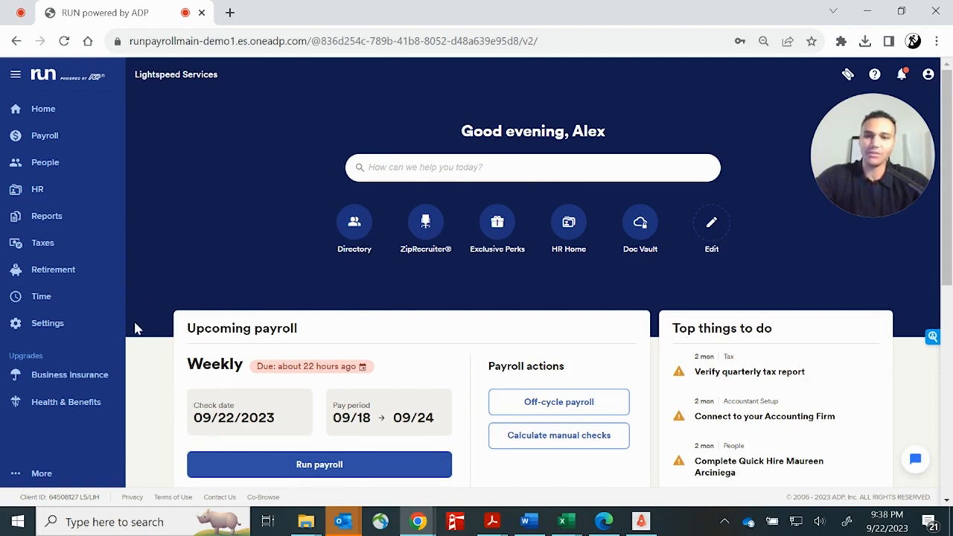
mouse_move(319, 464)
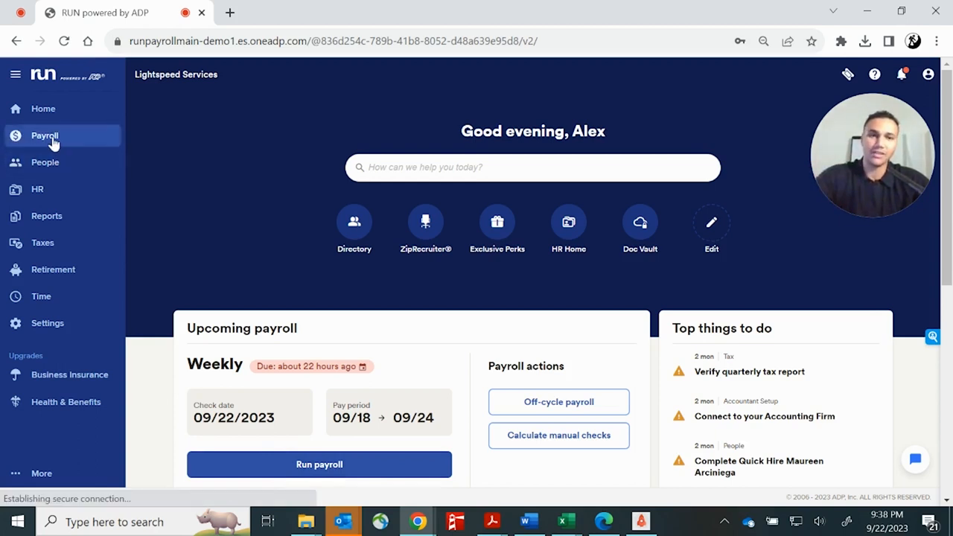
Open the Payroll section from the left navigation menu.
left_click(44, 135)
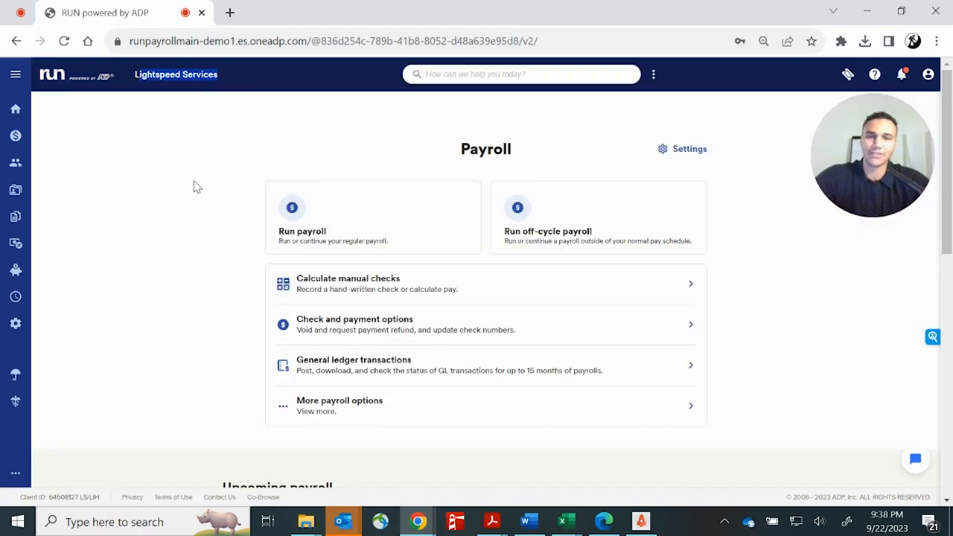
mouse_move(186, 218)
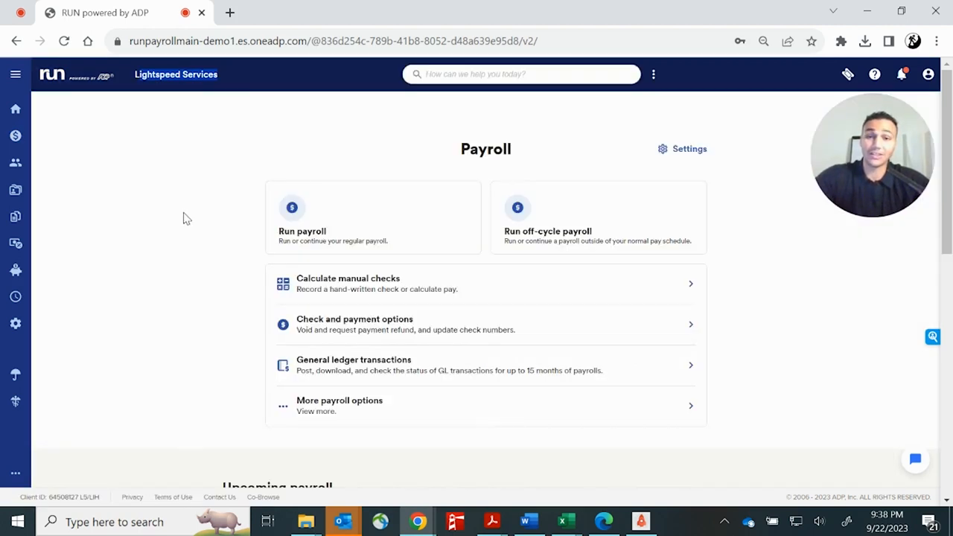
mouse_move(309, 245)
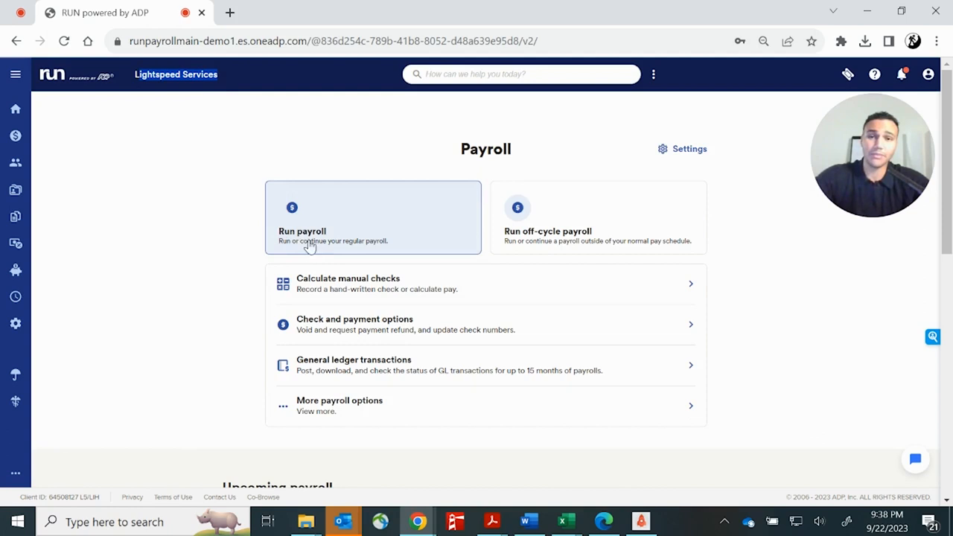
mouse_move(399, 252)
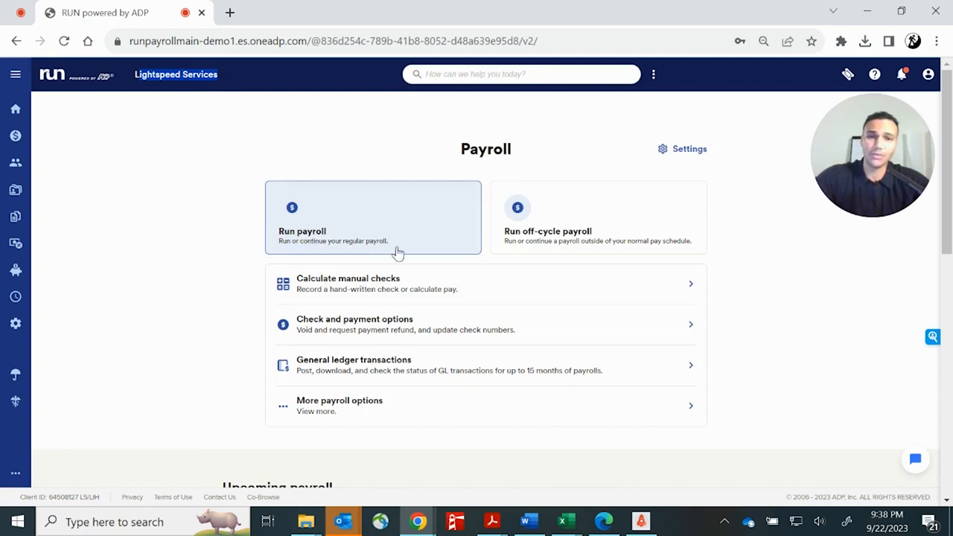
mouse_move(553, 251)
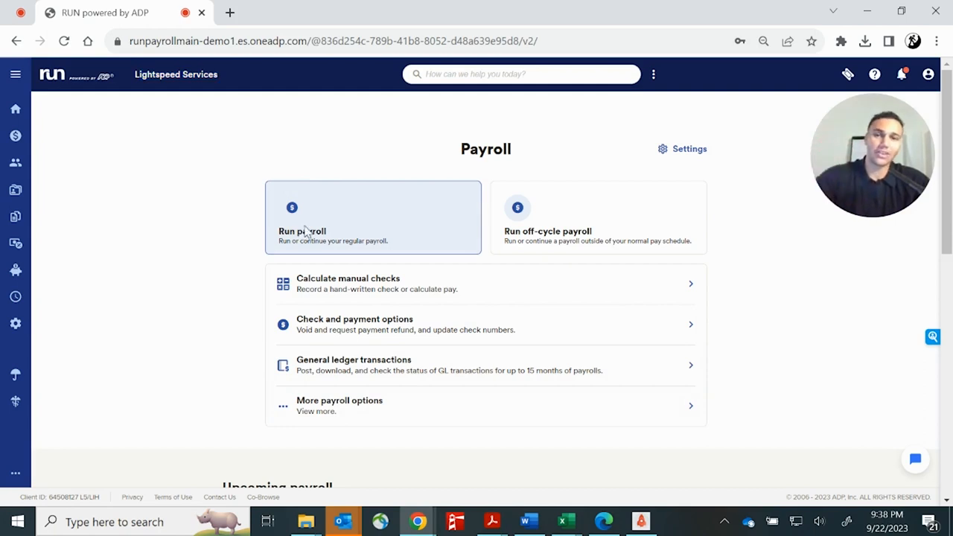
left_click(302, 231)
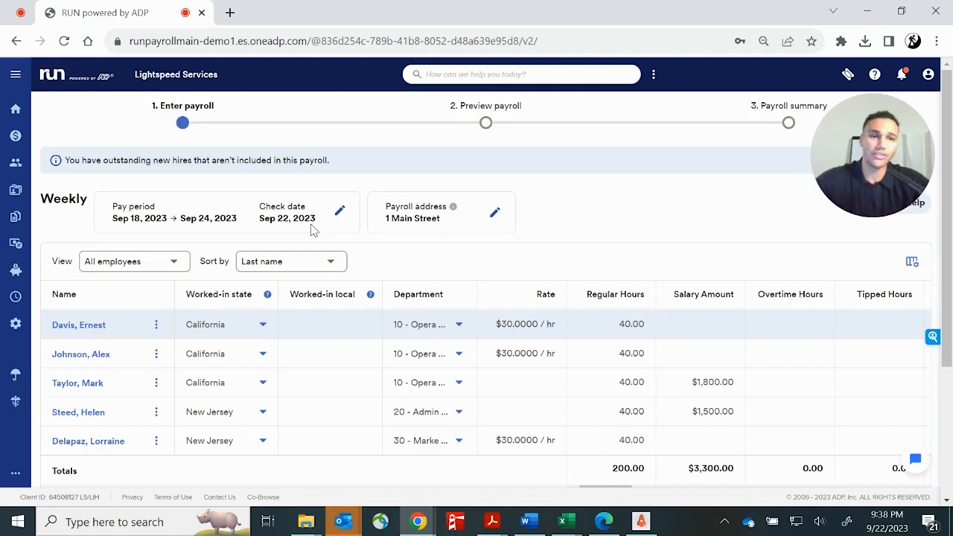
mouse_move(4, 333)
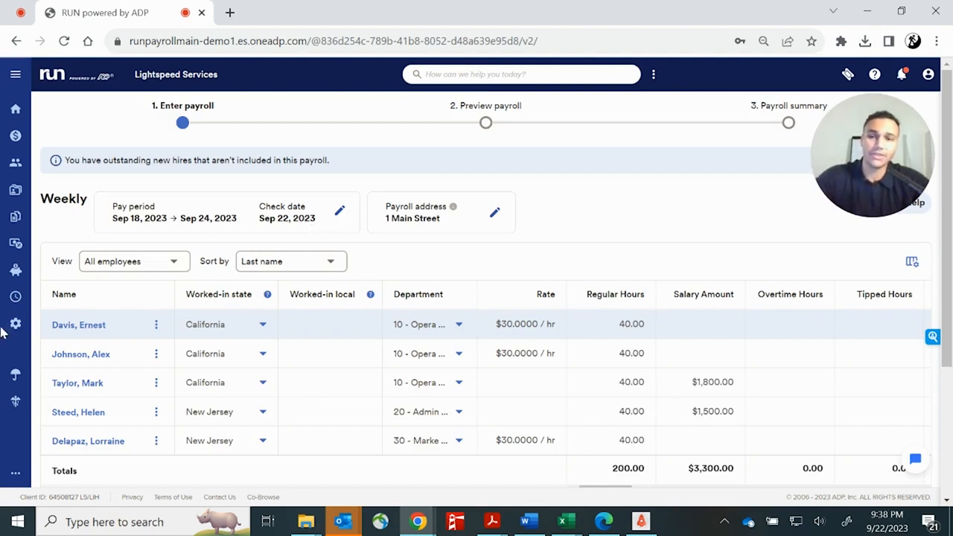
scroll("down", 3)
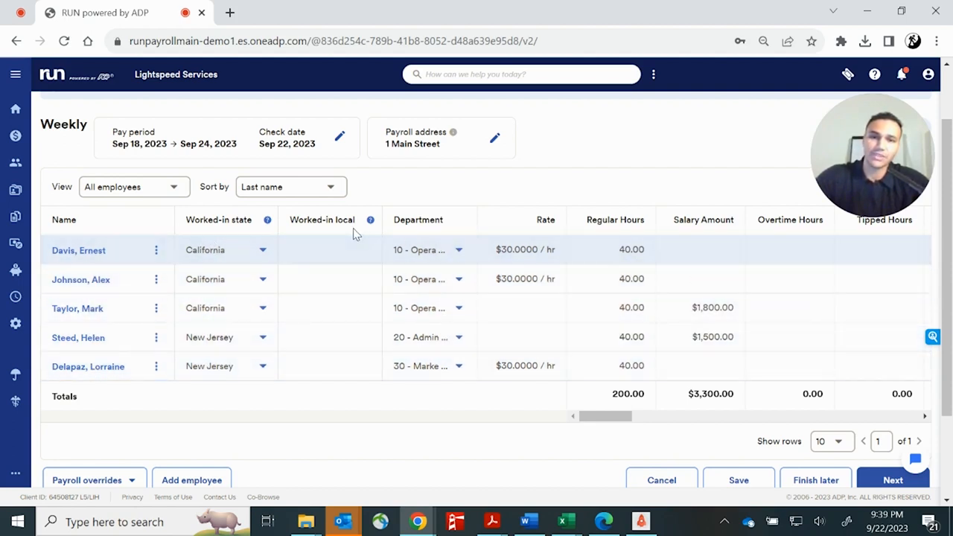
mouse_move(326, 344)
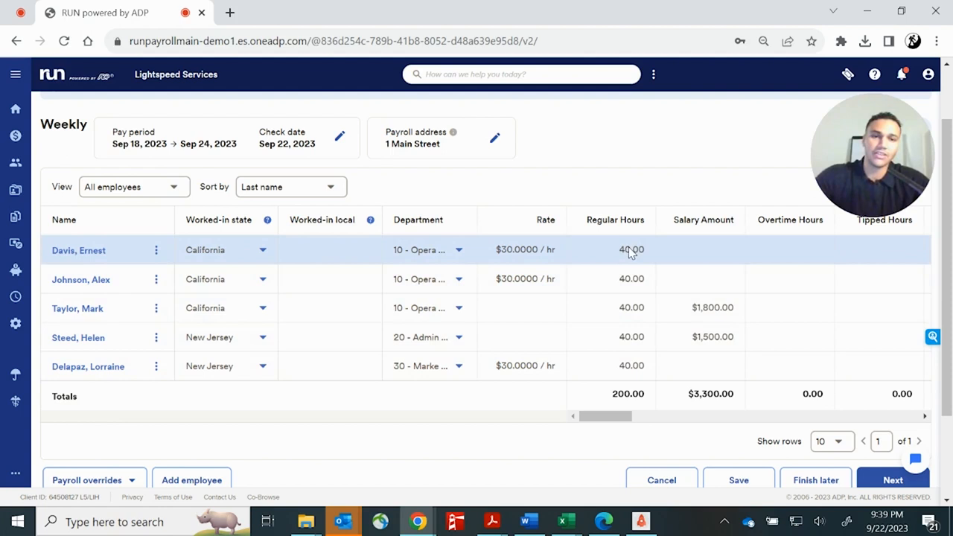
mouse_move(535, 253)
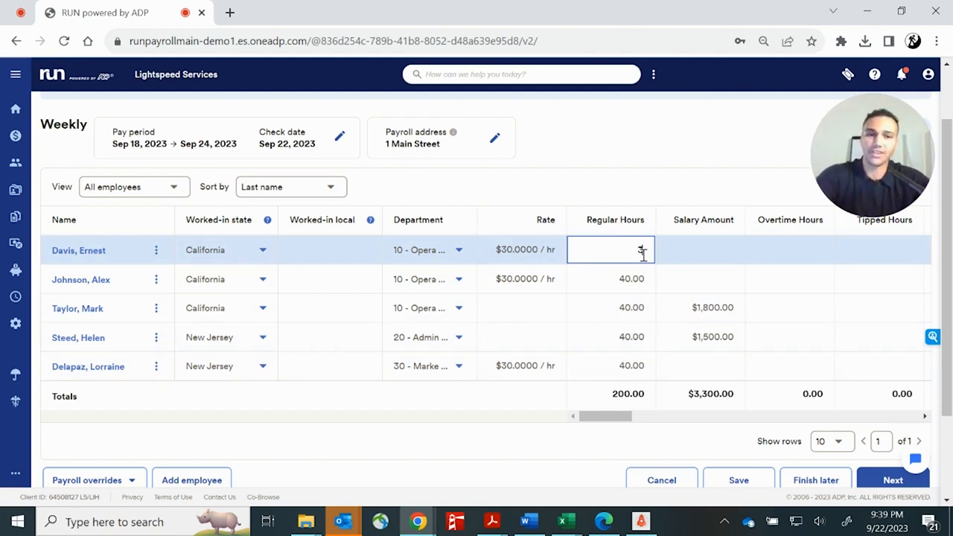
type("35")
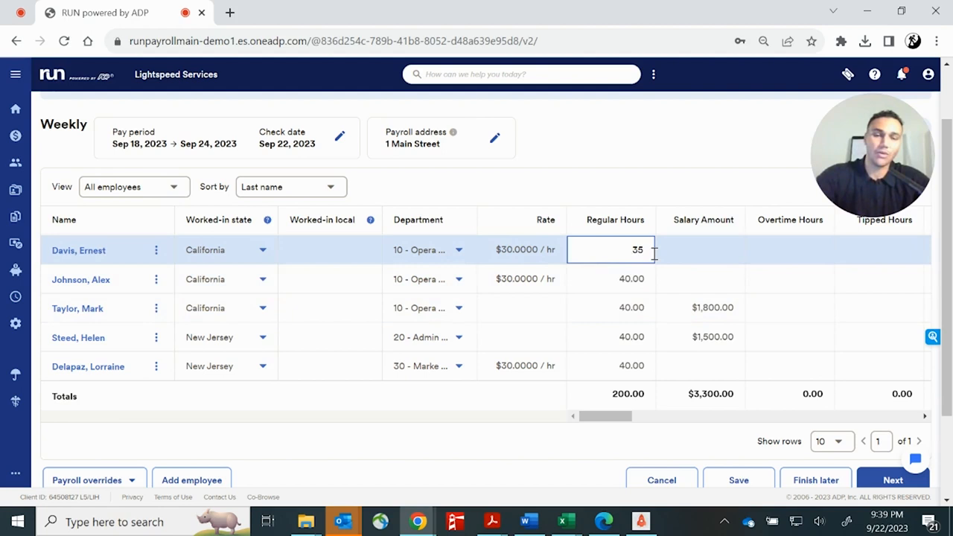
mouse_move(636, 200)
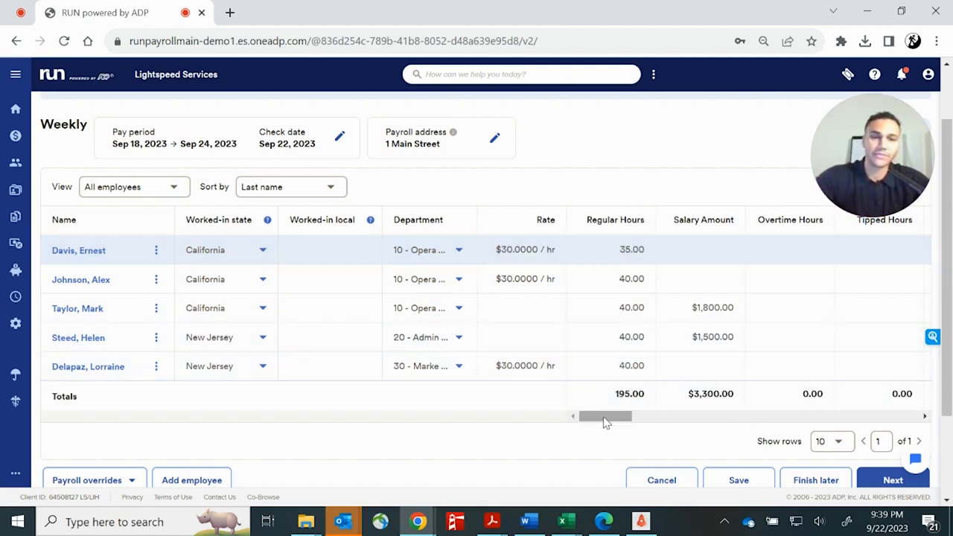
mouse_move(658, 435)
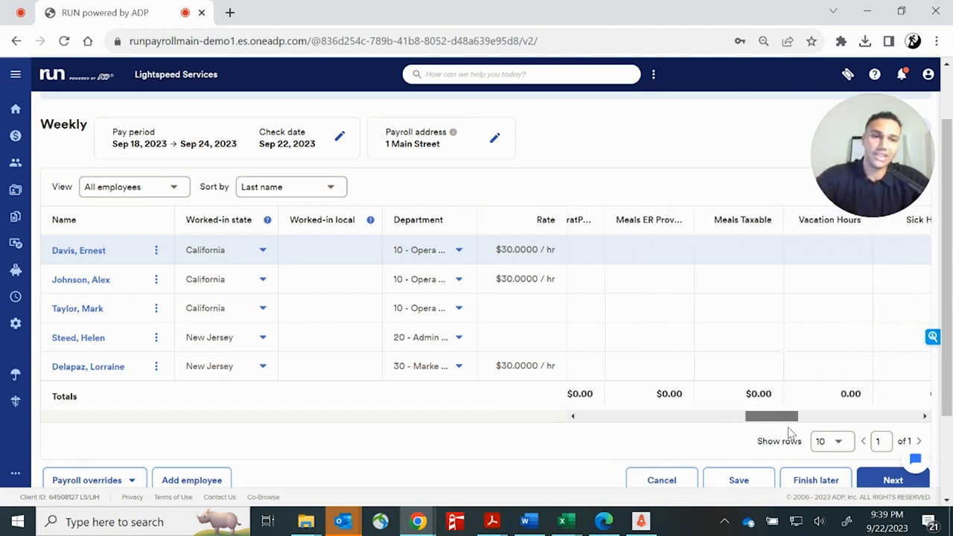
scroll("right", 3)
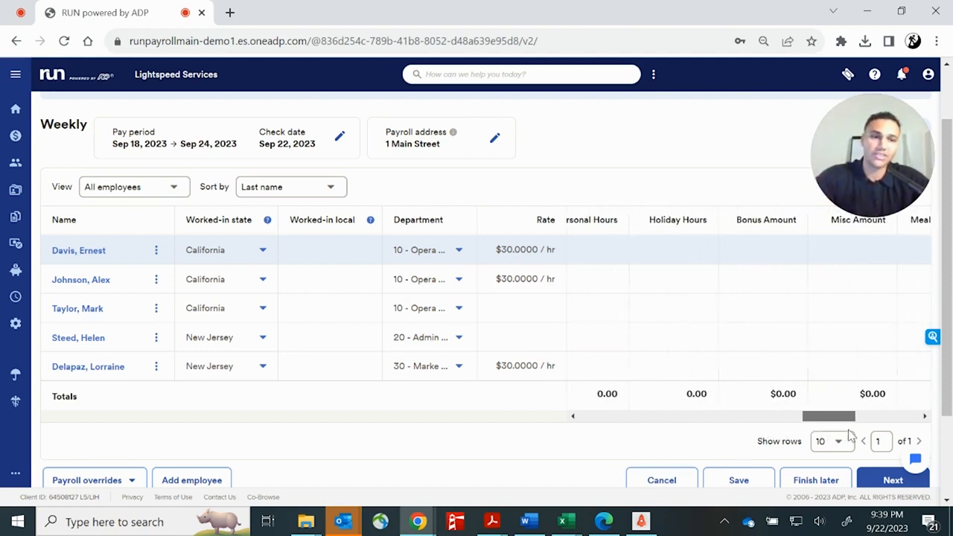
scroll("right", 3)
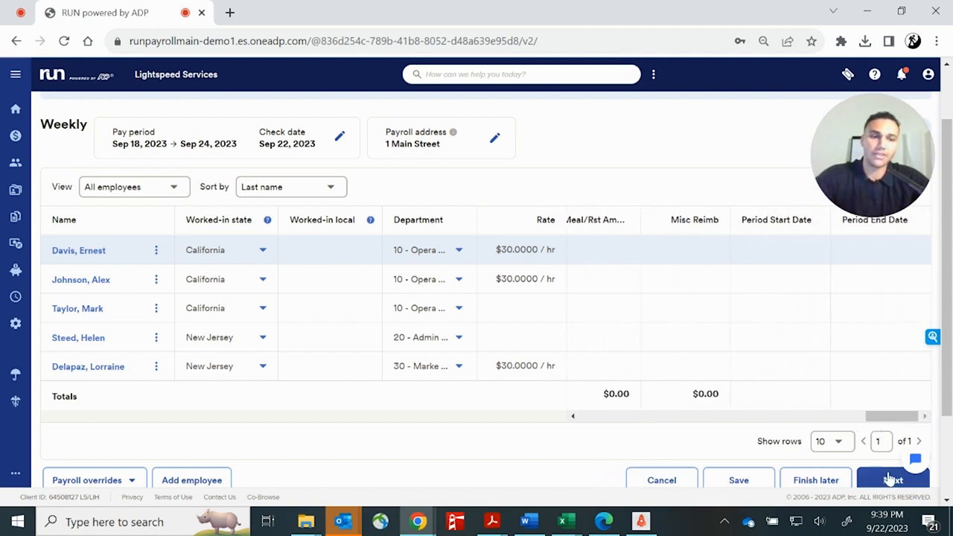
left_click(892, 479)
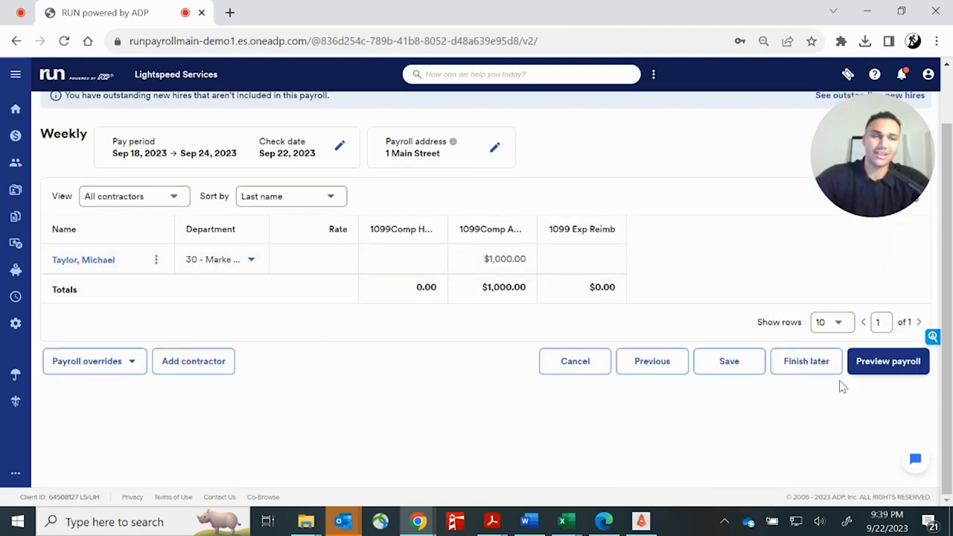
mouse_move(497, 340)
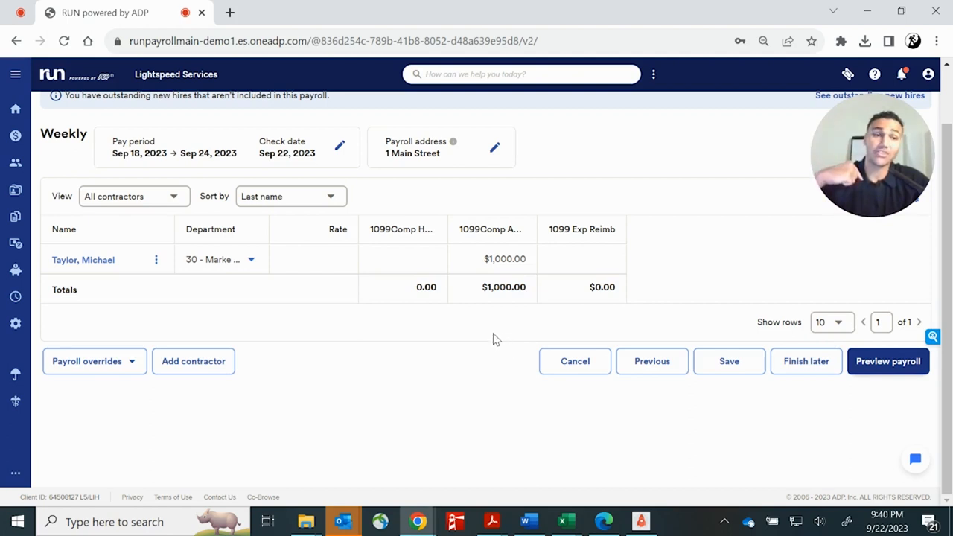
mouse_move(461, 329)
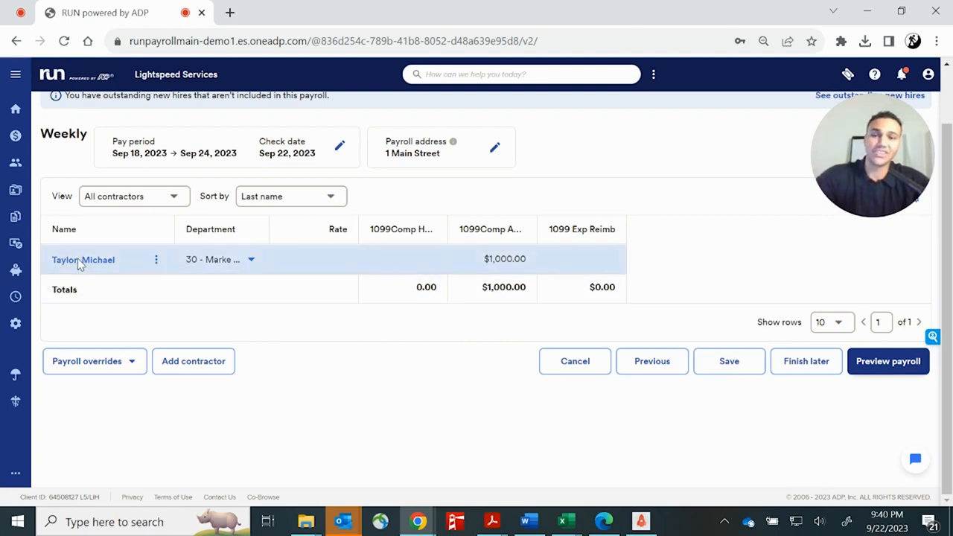
mouse_move(83, 259)
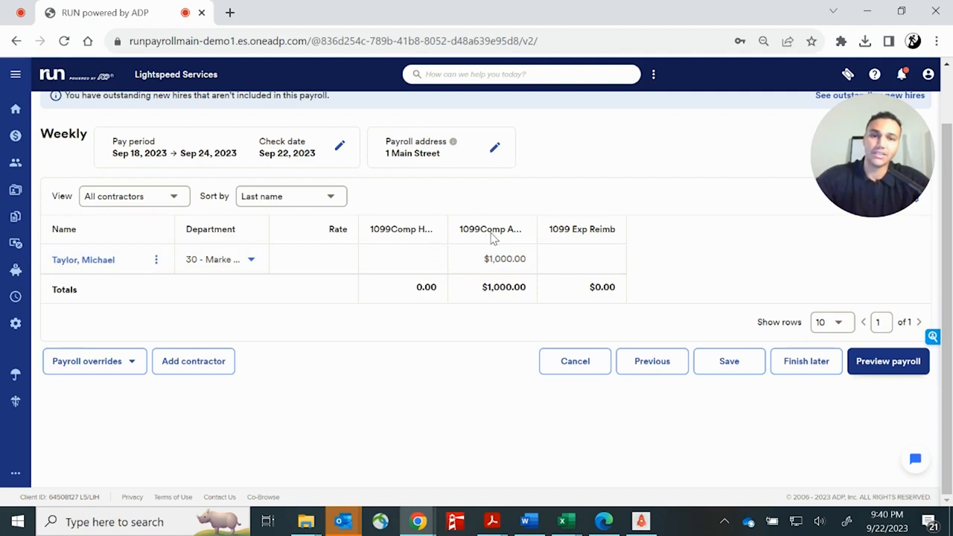
mouse_move(491, 259)
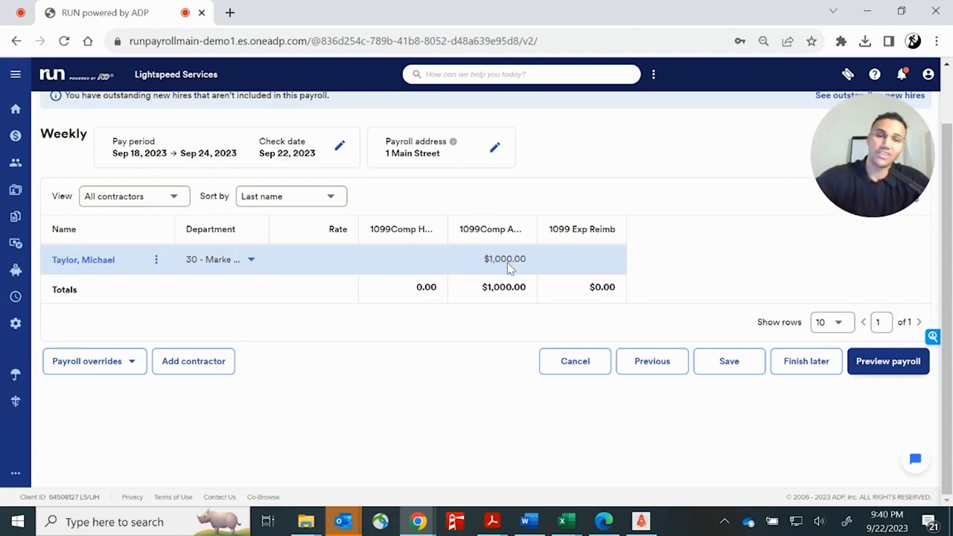
left_click(505, 258)
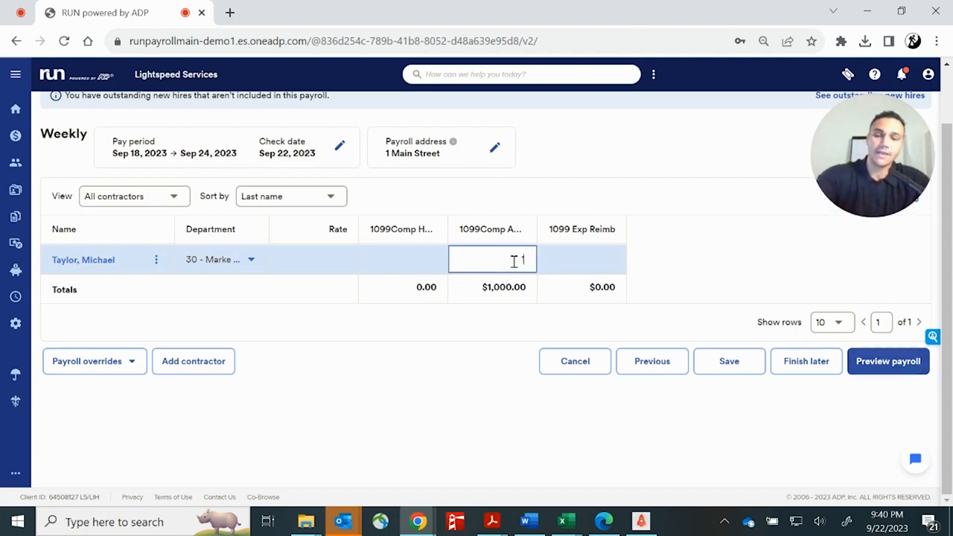
type("1500")
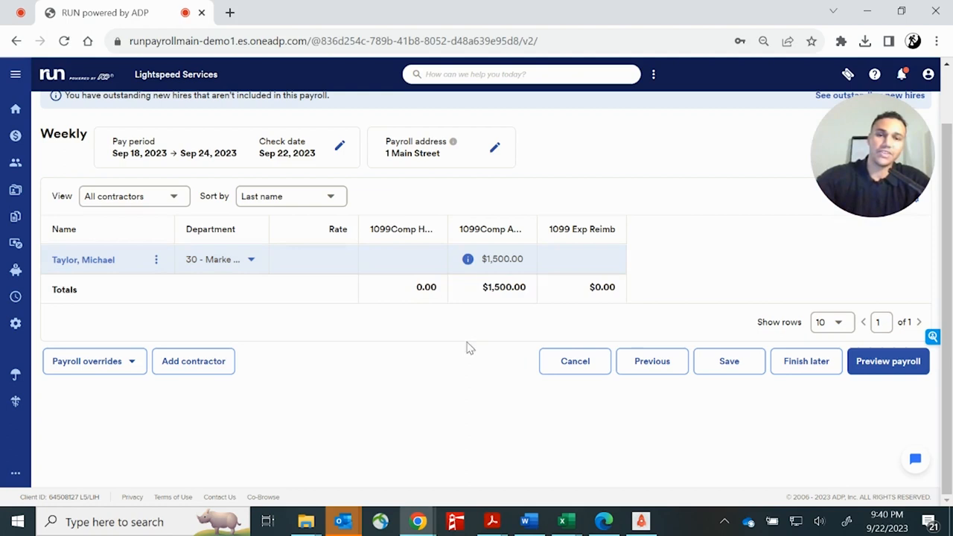
left_click(888, 361)
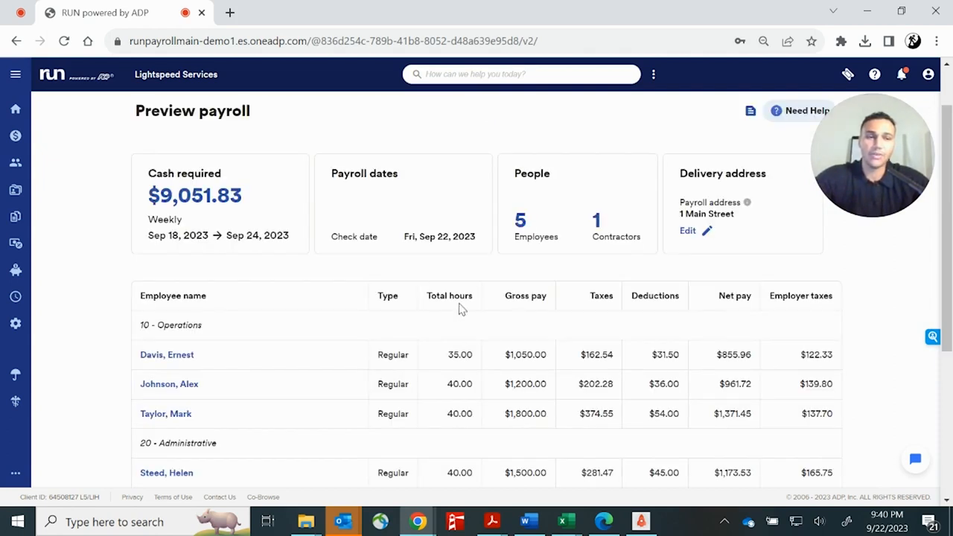
mouse_move(115, 138)
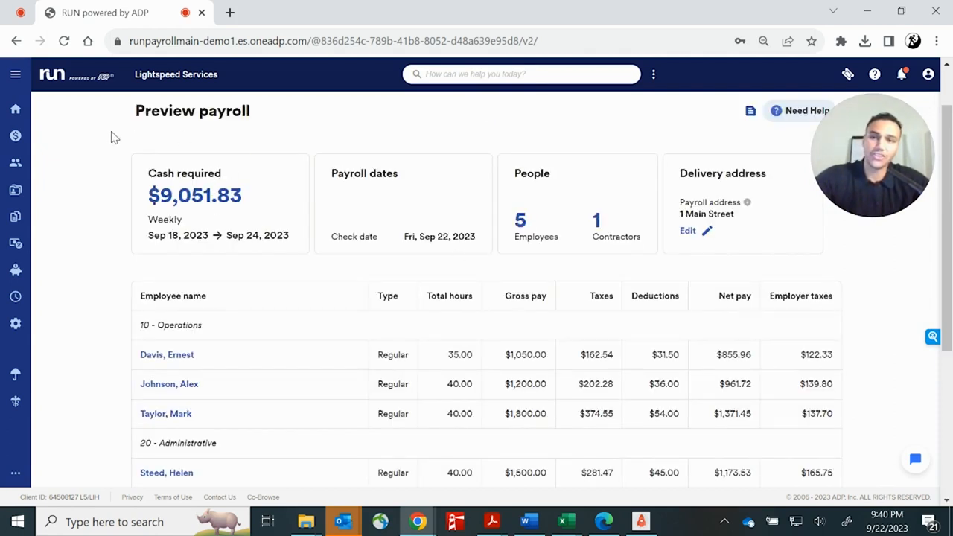
mouse_move(283, 156)
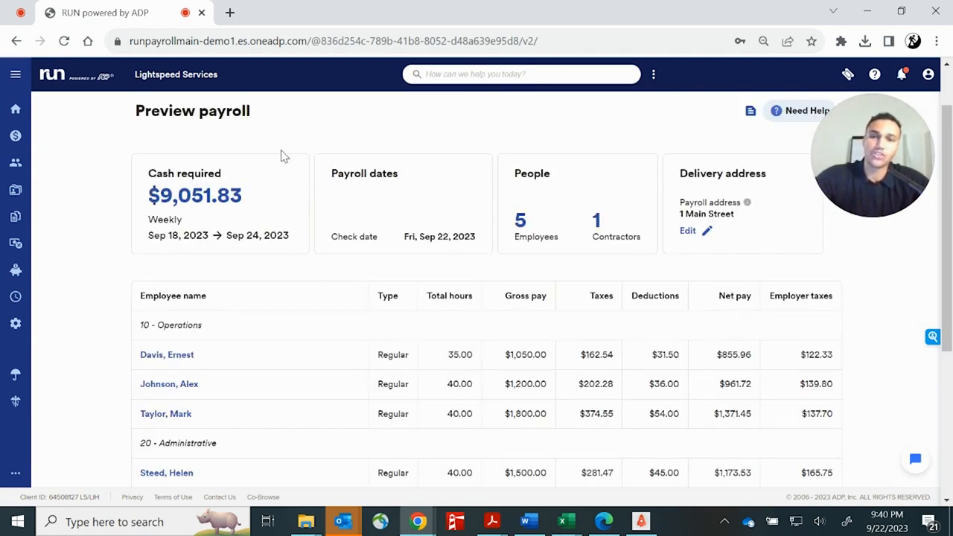
mouse_move(126, 254)
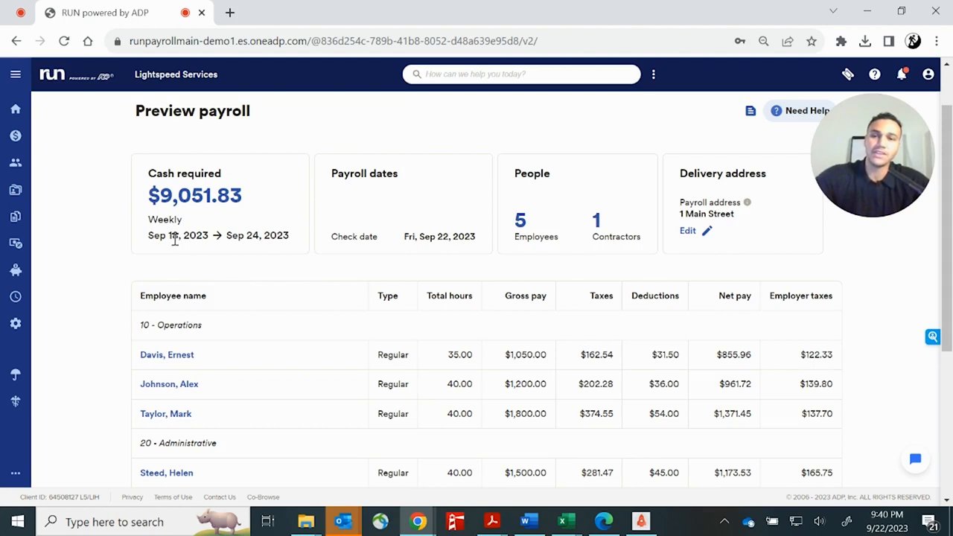
left_click_drag(148, 236, 262, 235)
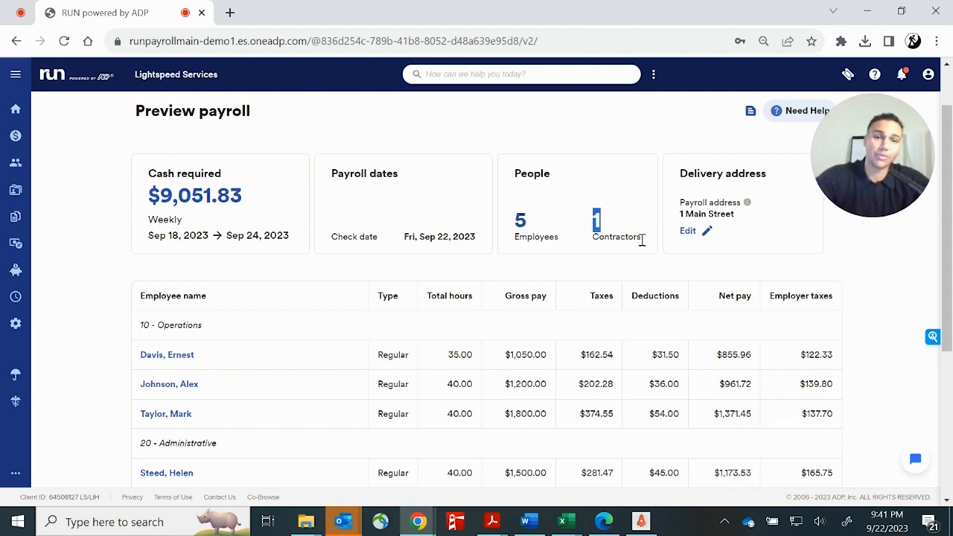
mouse_move(606, 253)
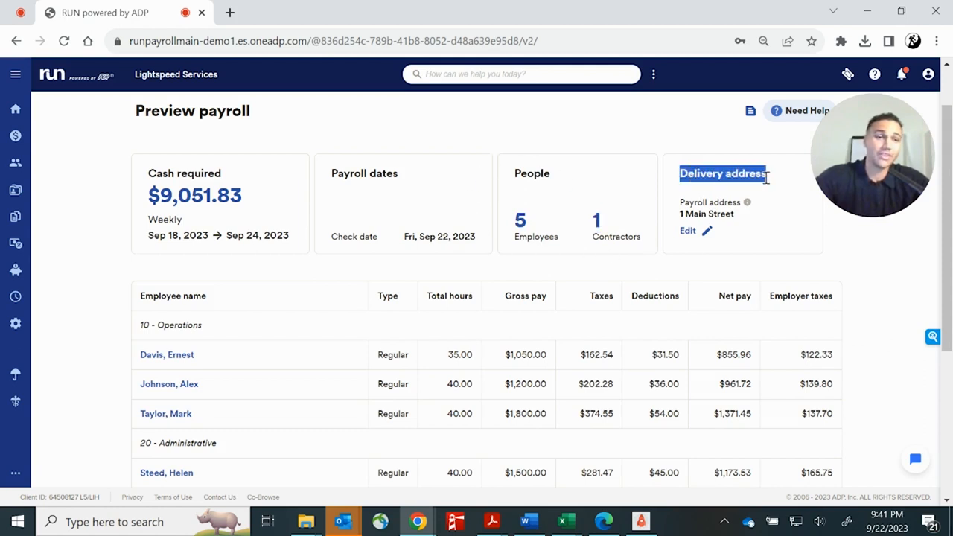
mouse_move(726, 164)
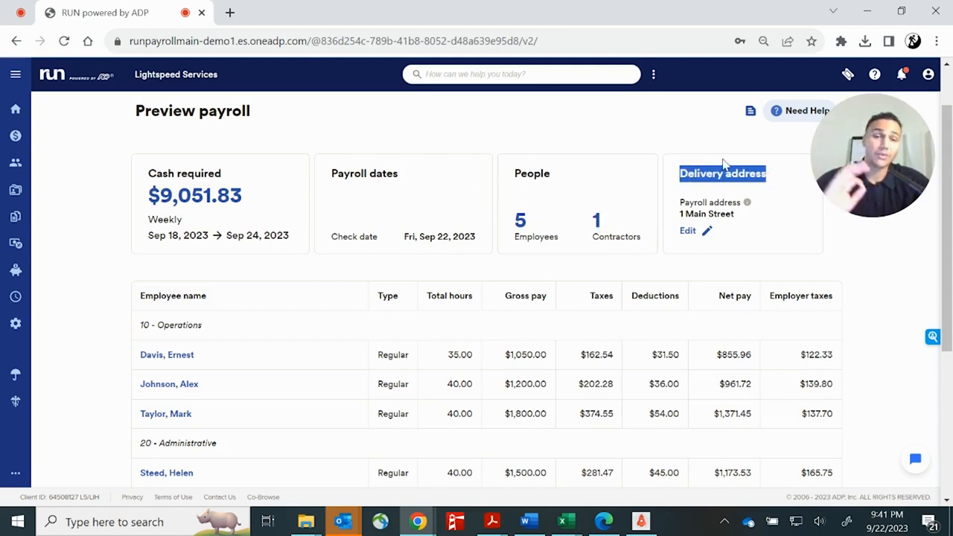
scroll("down", 3)
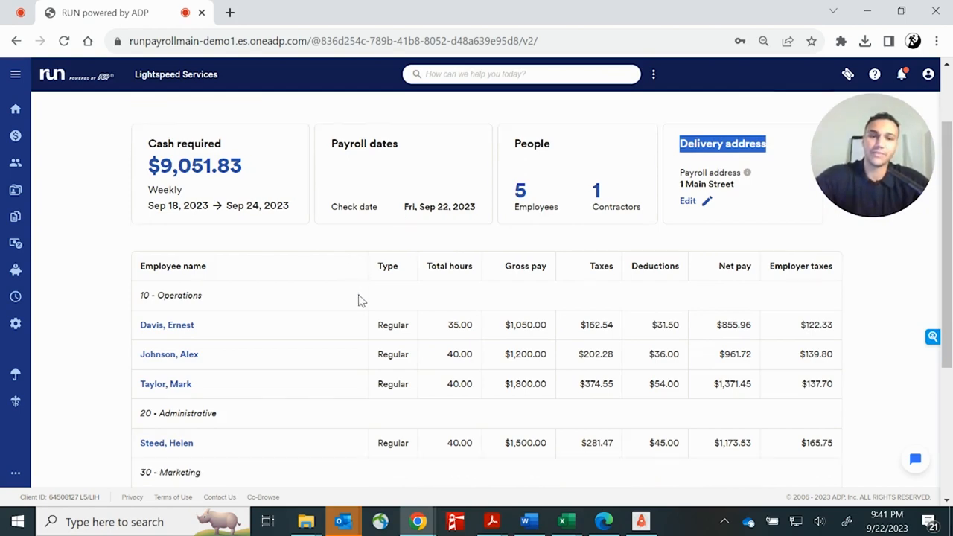
scroll("down", 3)
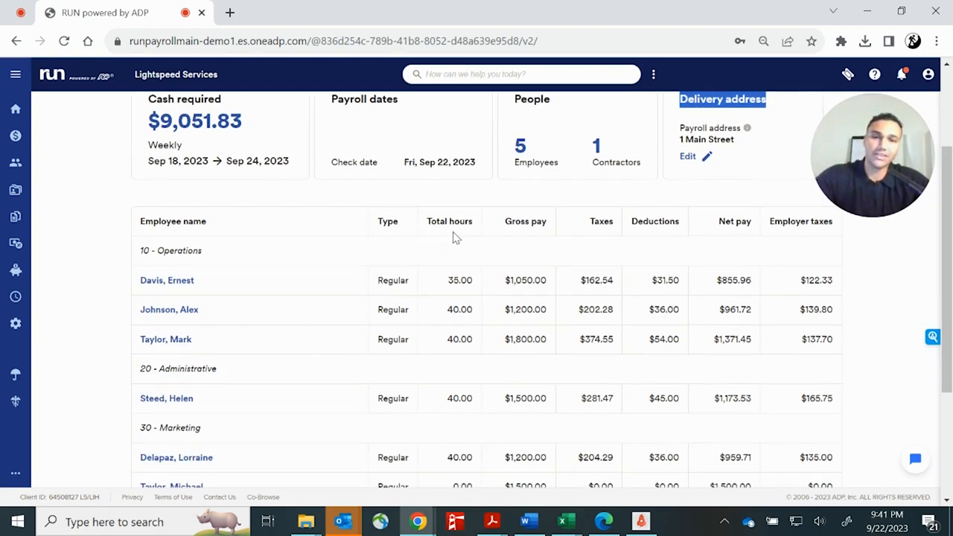
scroll("down", 3)
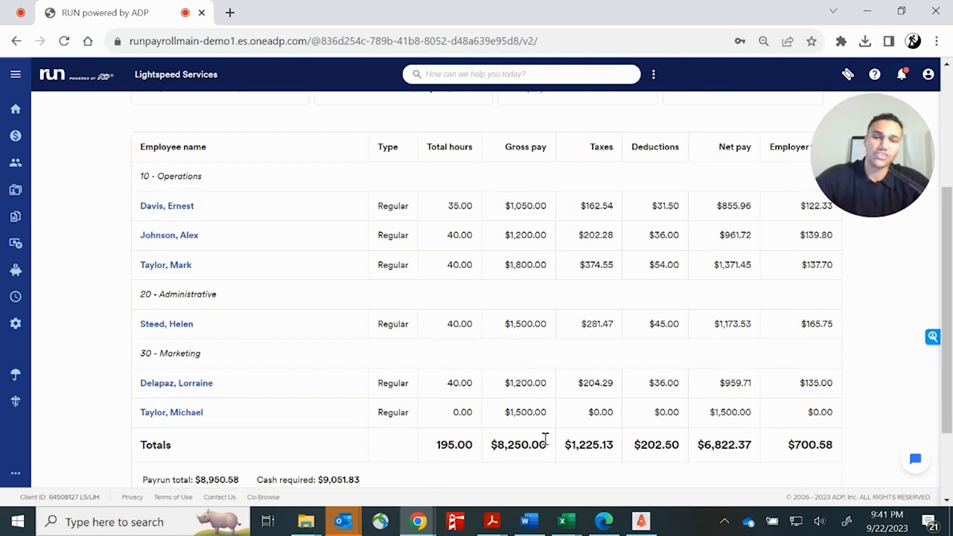
mouse_move(565, 278)
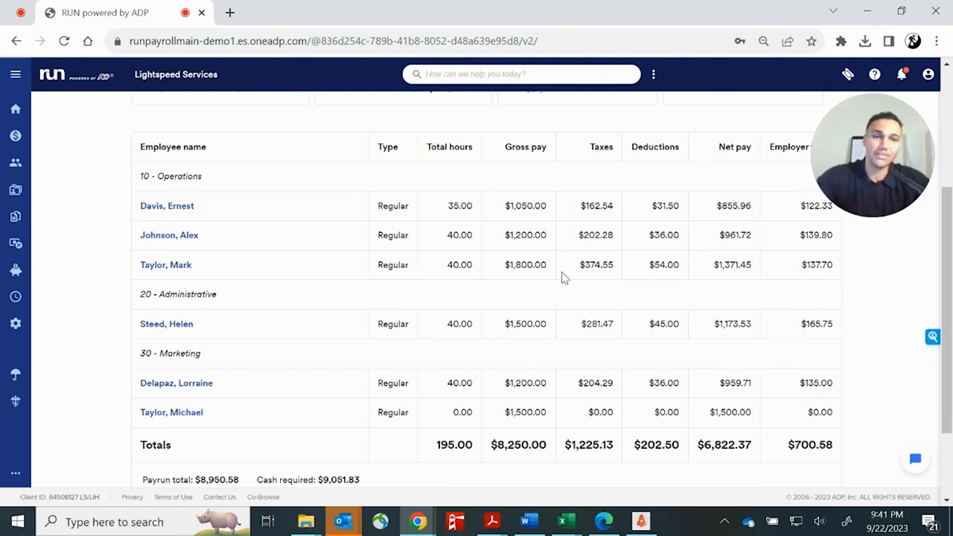
double_click(520, 147)
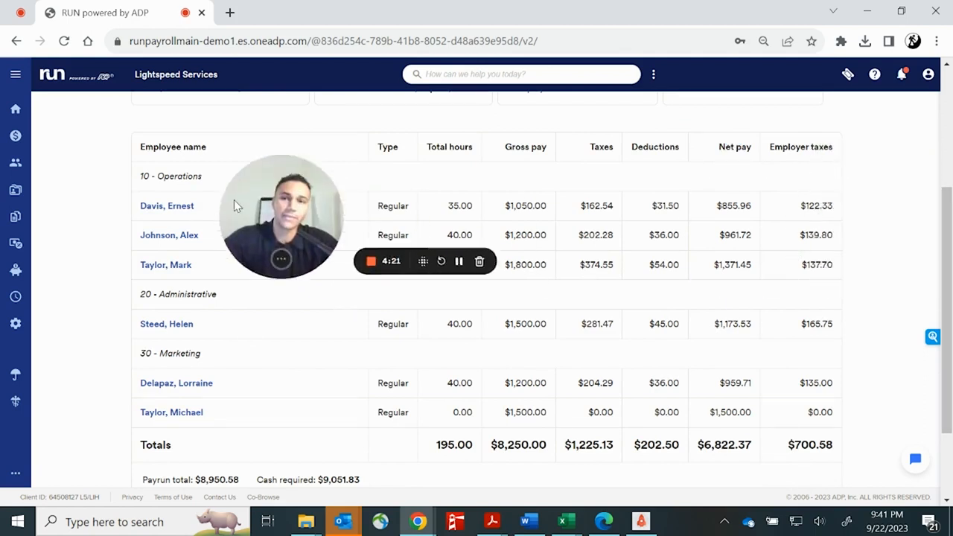
scroll("down", 3)
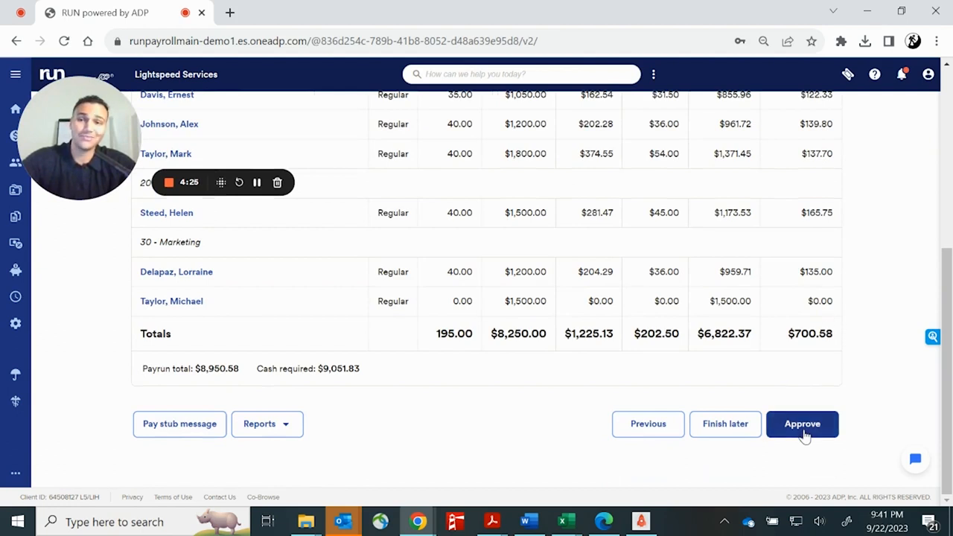
Approve the $9,051.83 weekly payroll from Preview and confirm the approval.
left_click(801, 424)
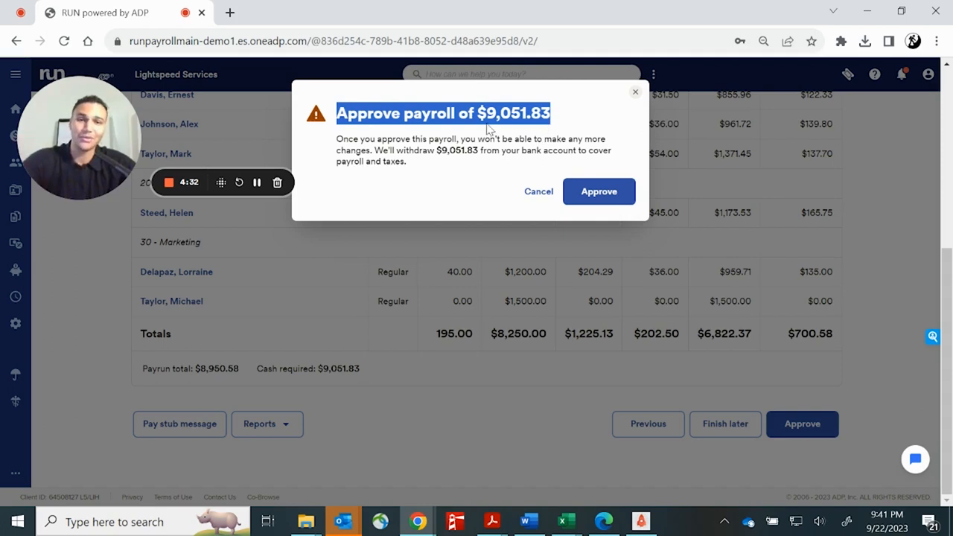
left_click(599, 192)
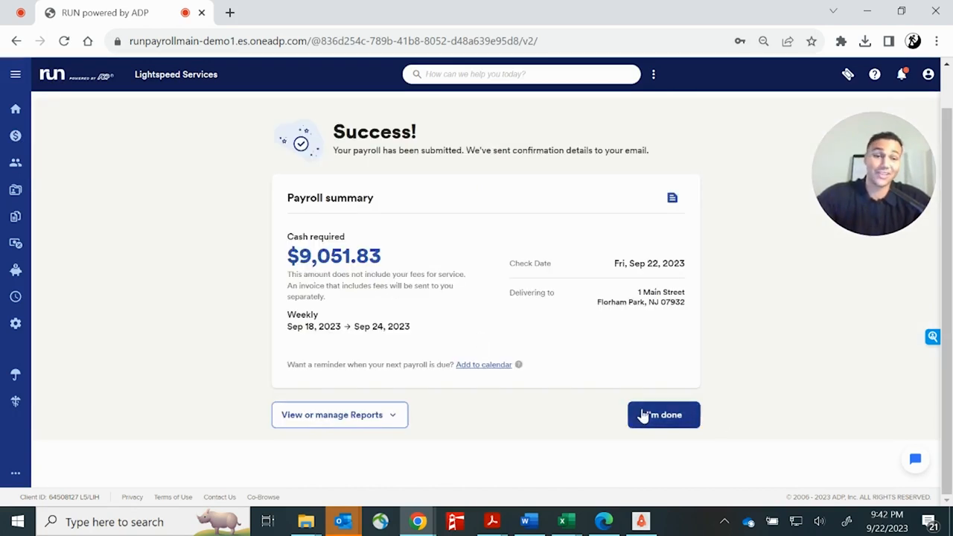
Dismiss the payroll Success summary with I'm done.
left_click(663, 415)
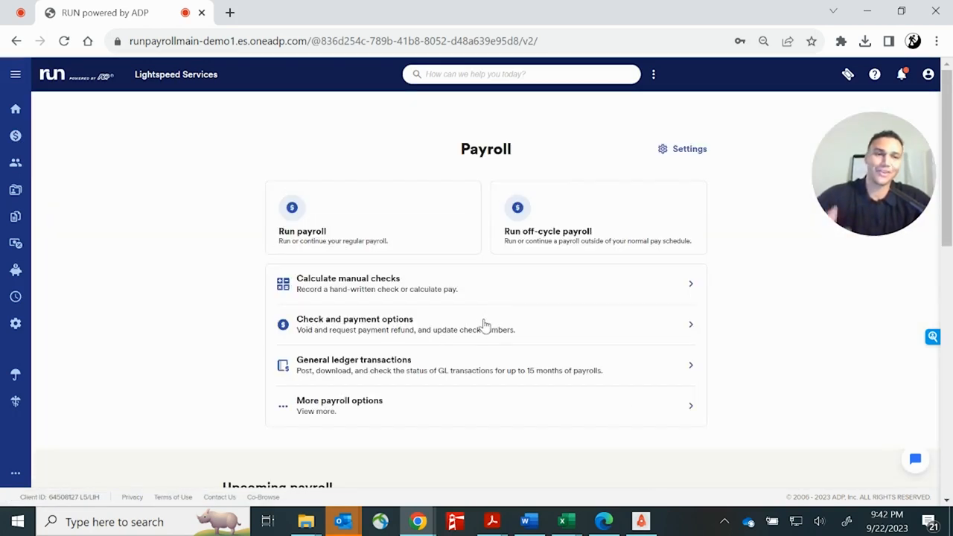
mouse_move(469, 291)
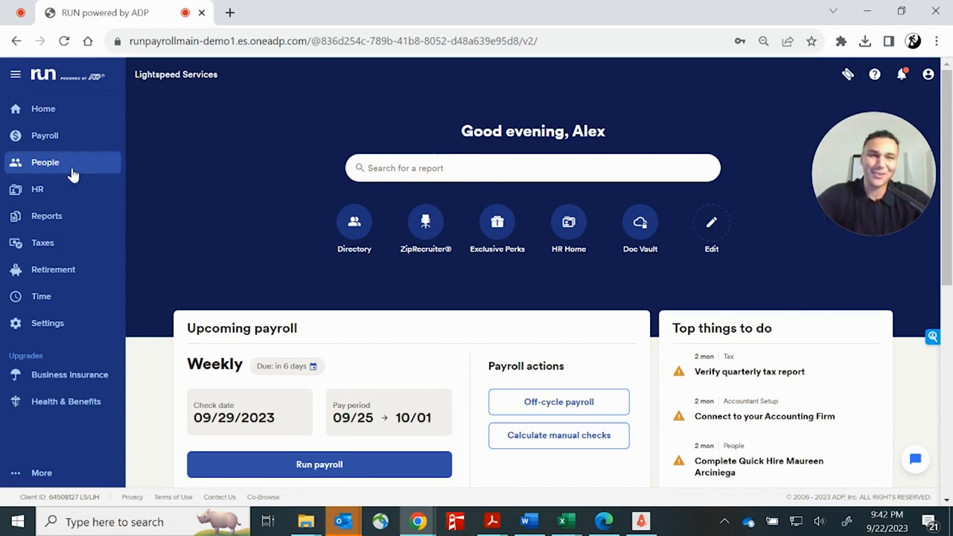
mouse_move(156, 170)
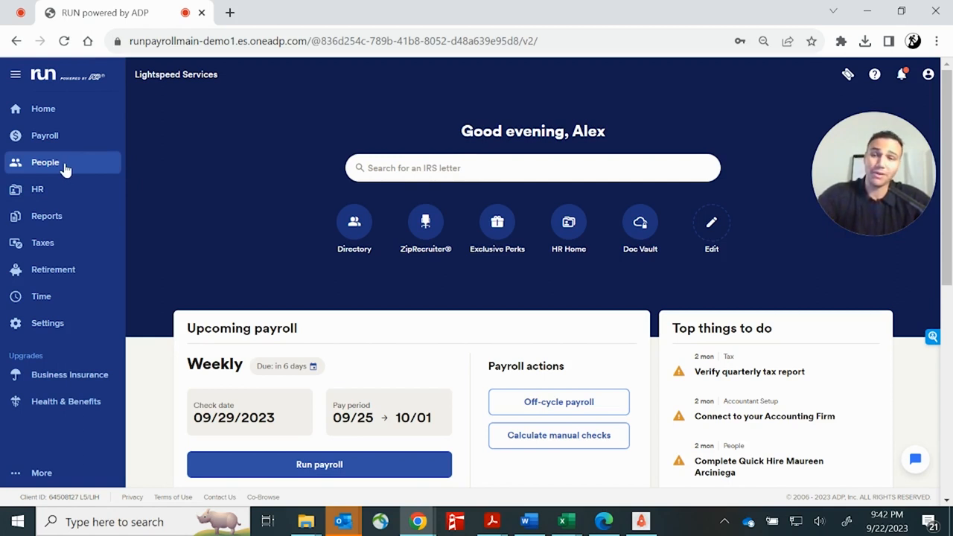
Search the site for 'pe' and then 'onboarding', then dismiss the suggestions.
left_click(532, 167)
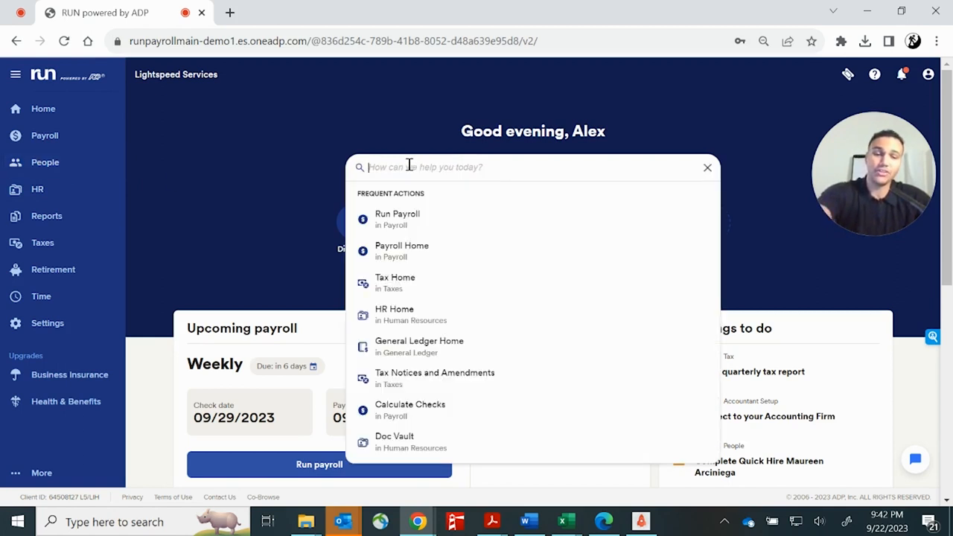
type("peopl")
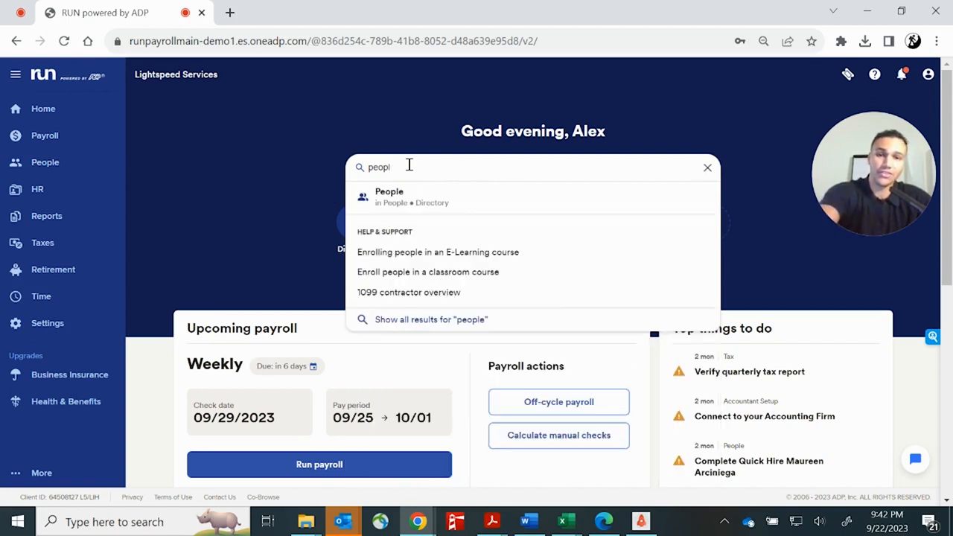
type("onboarding")
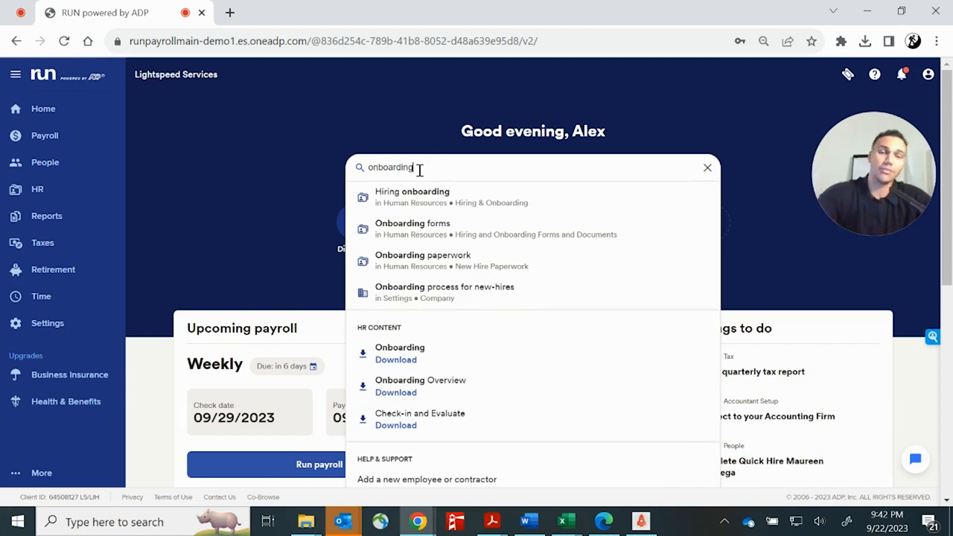
left_click(706, 167)
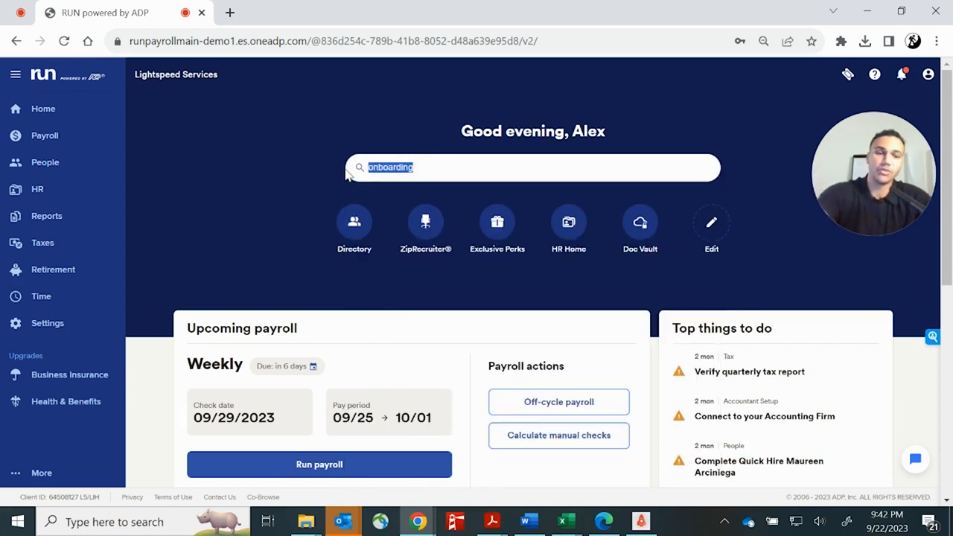
mouse_move(45, 162)
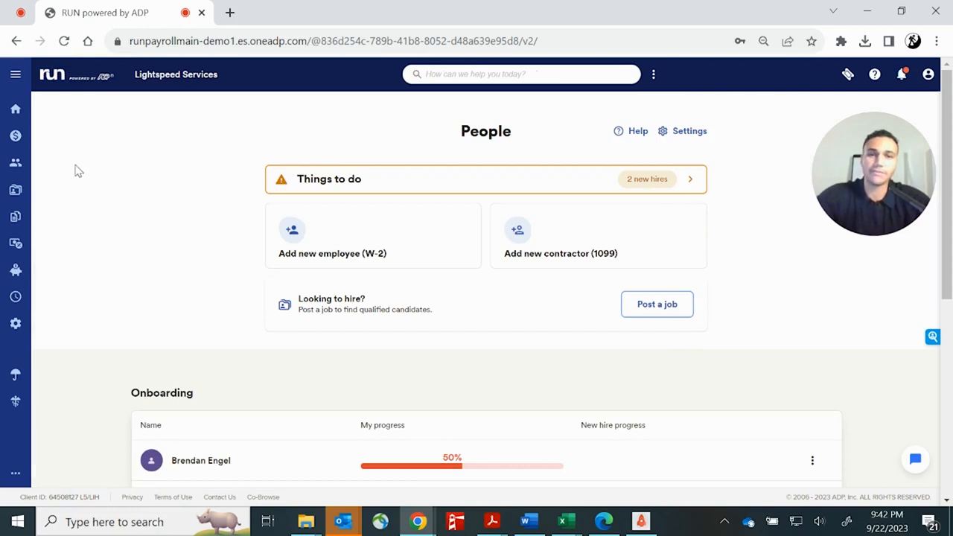
mouse_move(113, 196)
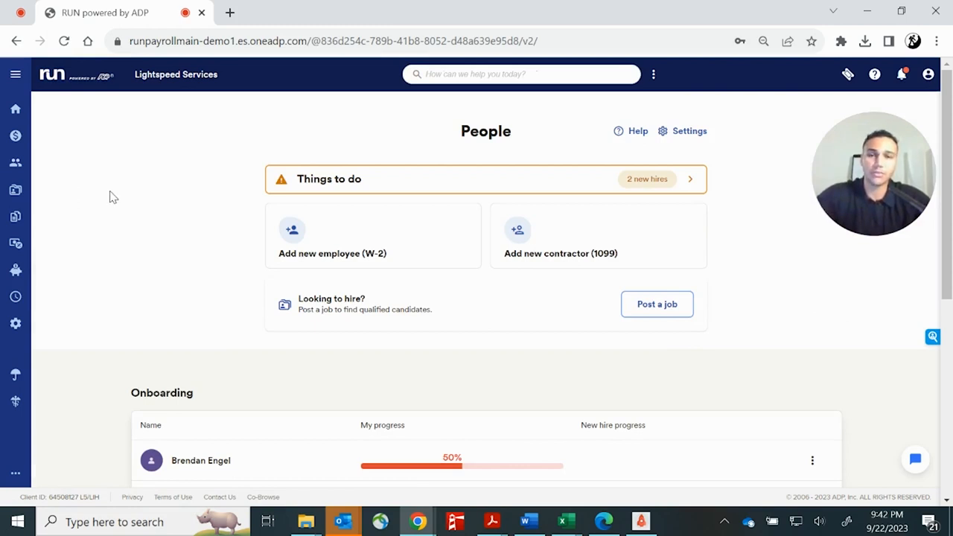
mouse_move(343, 245)
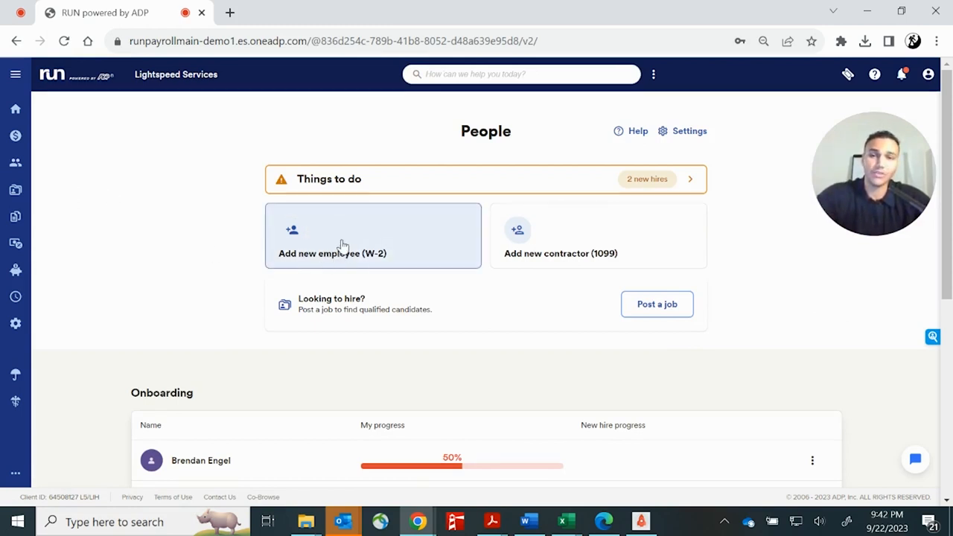
mouse_move(599, 248)
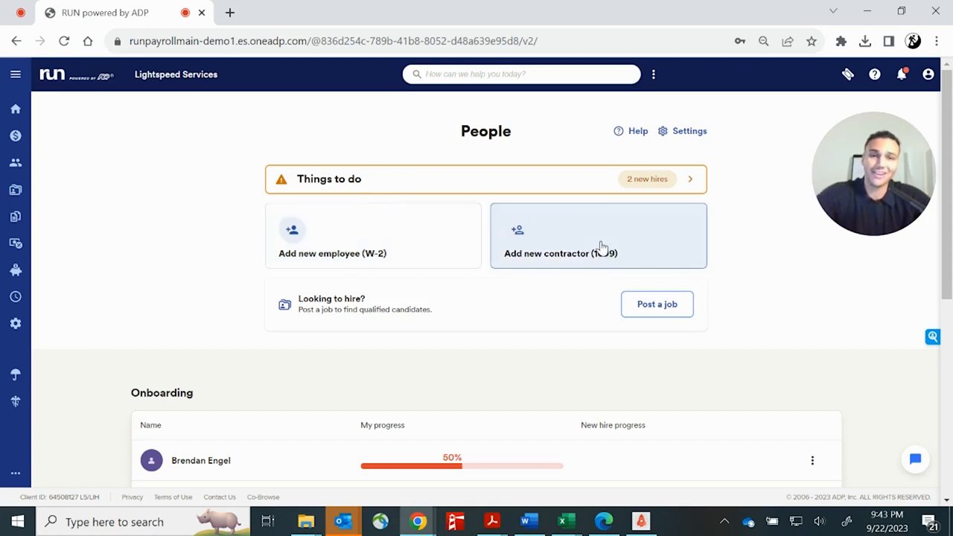
mouse_move(405, 244)
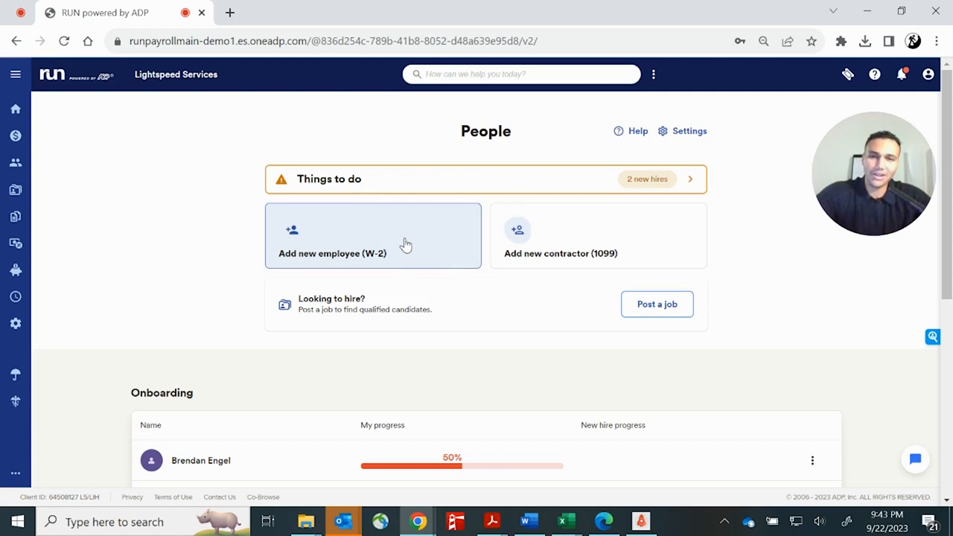
Add a new W-2 employee set to self-onboard and click through the invite form fields.
left_click(373, 236)
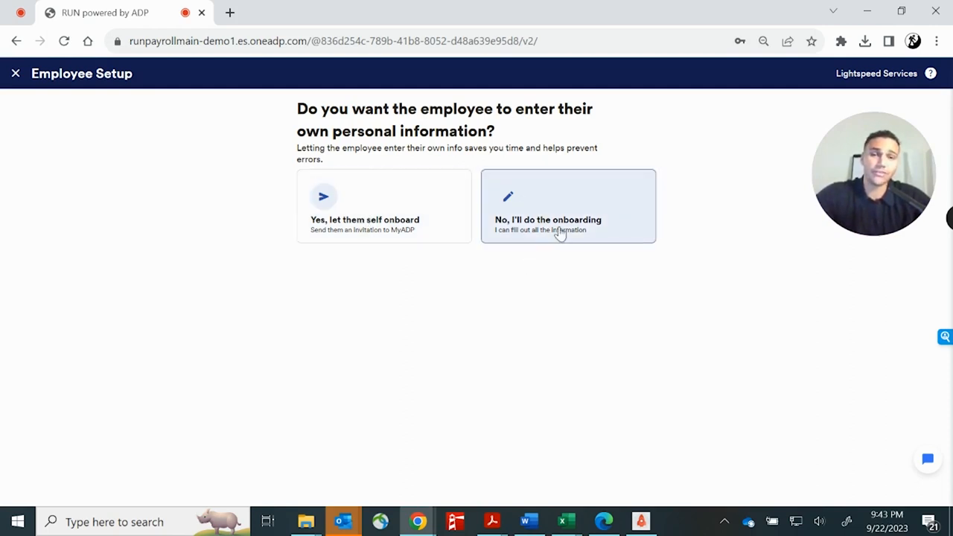
left_click(384, 206)
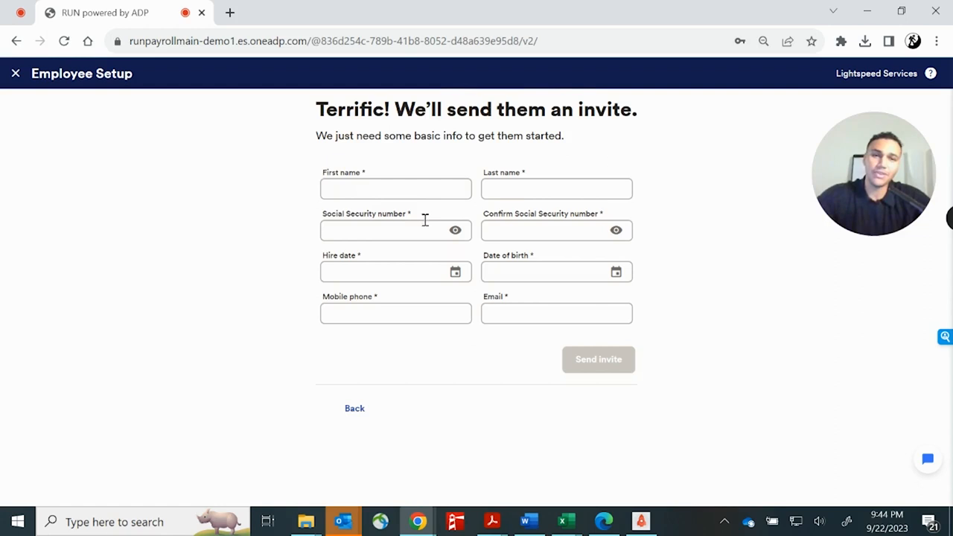
left_click(556, 189)
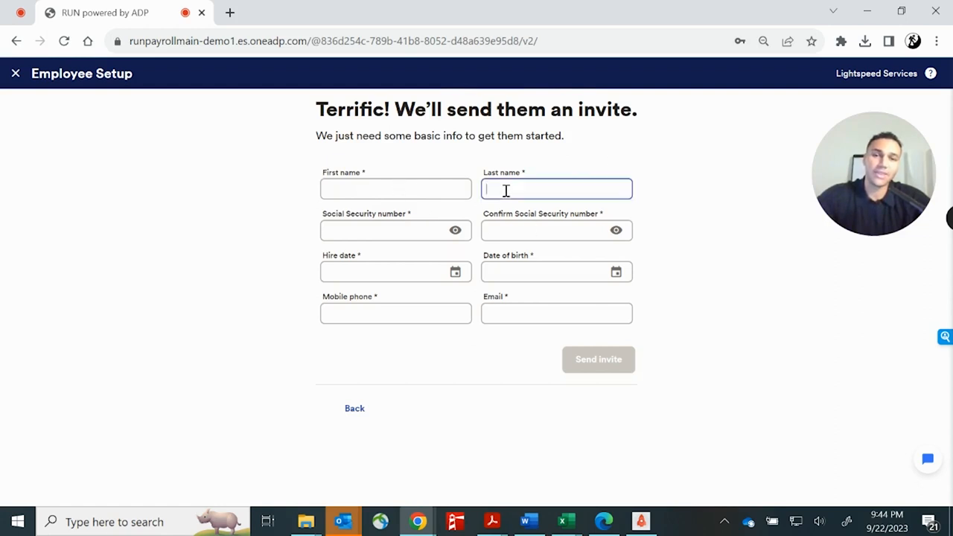
left_click(556, 230)
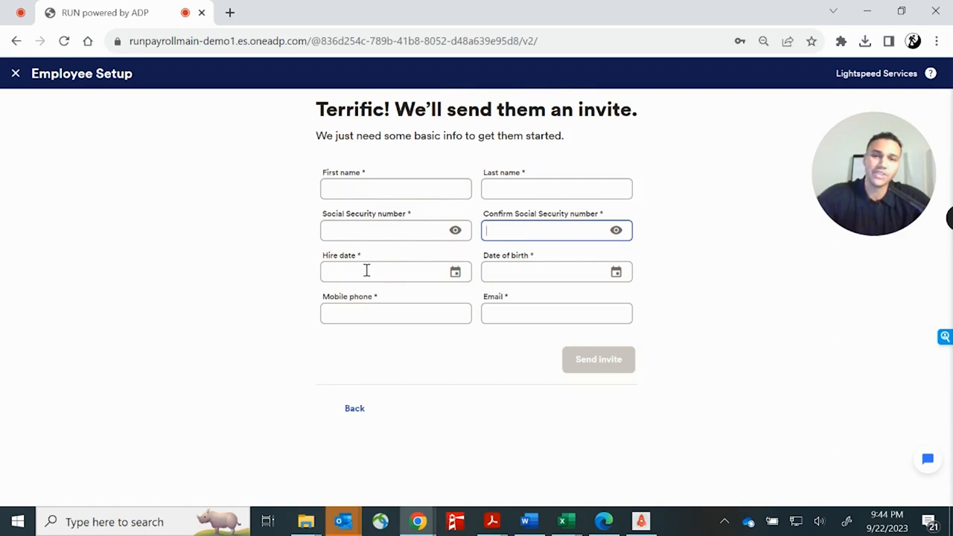
left_click(556, 271)
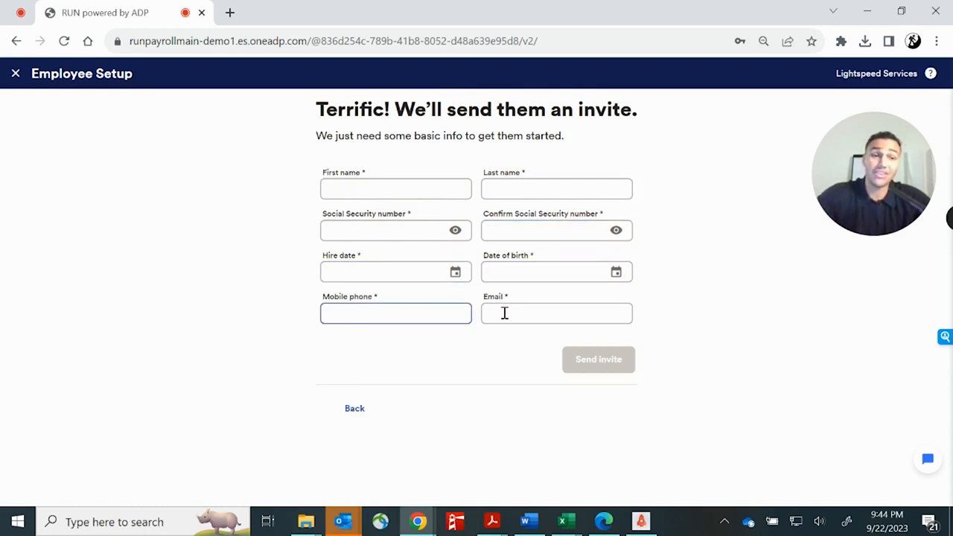
left_click(556, 313)
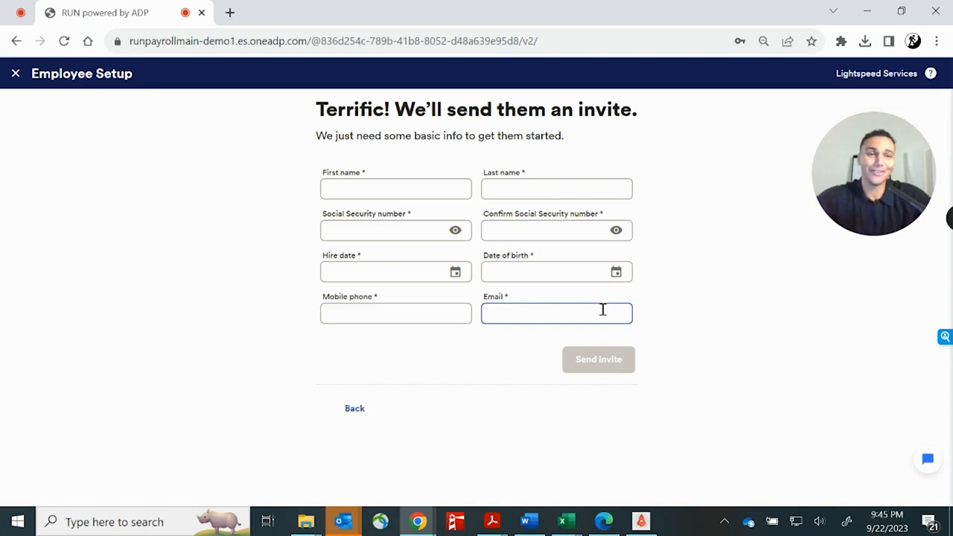
left_click(557, 313)
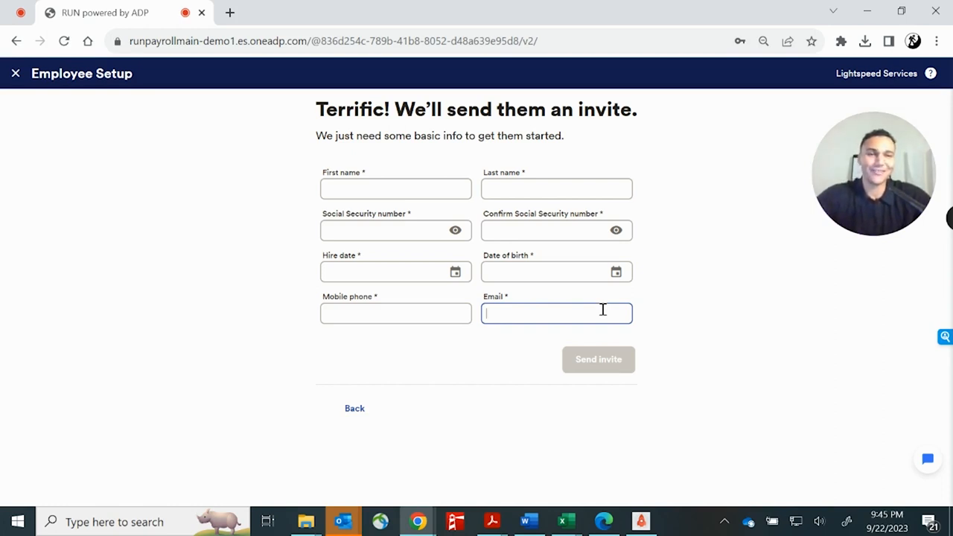
mouse_move(355, 409)
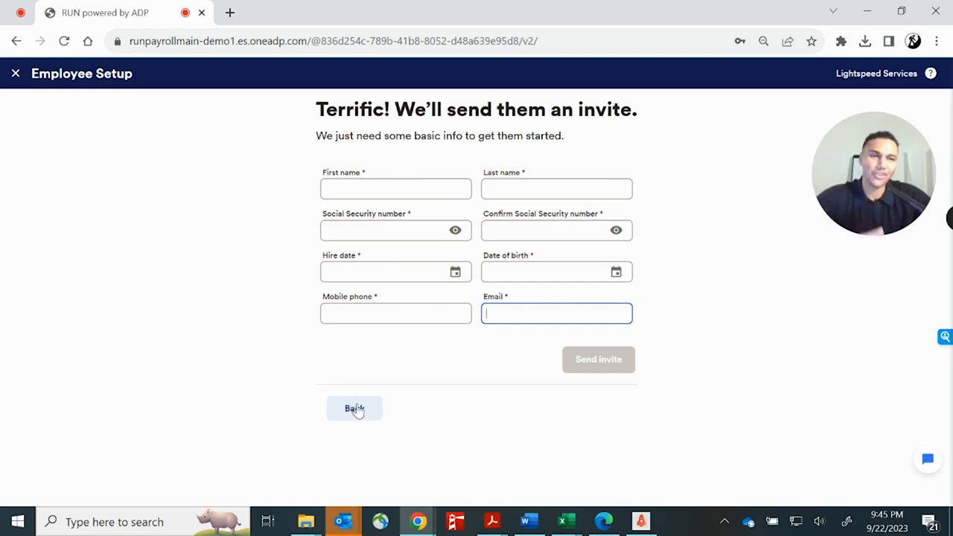
Go back and choose 'No, I'll do the onboarding', continuing to personal info.
left_click(355, 408)
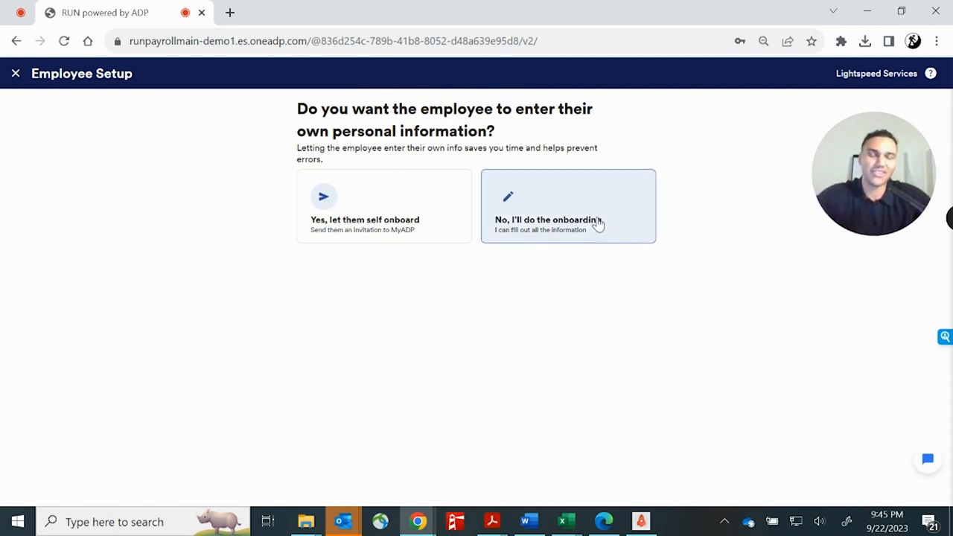
left_click(568, 207)
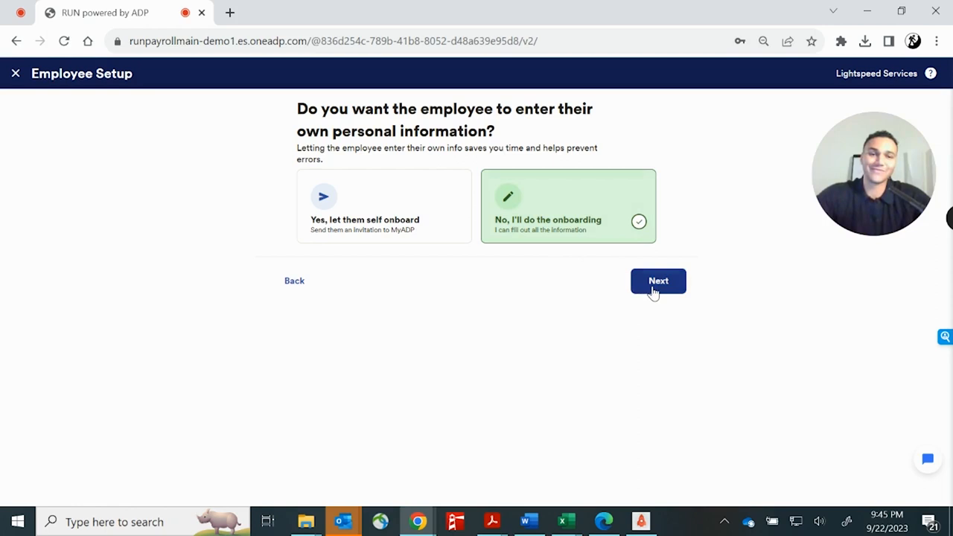
left_click(658, 281)
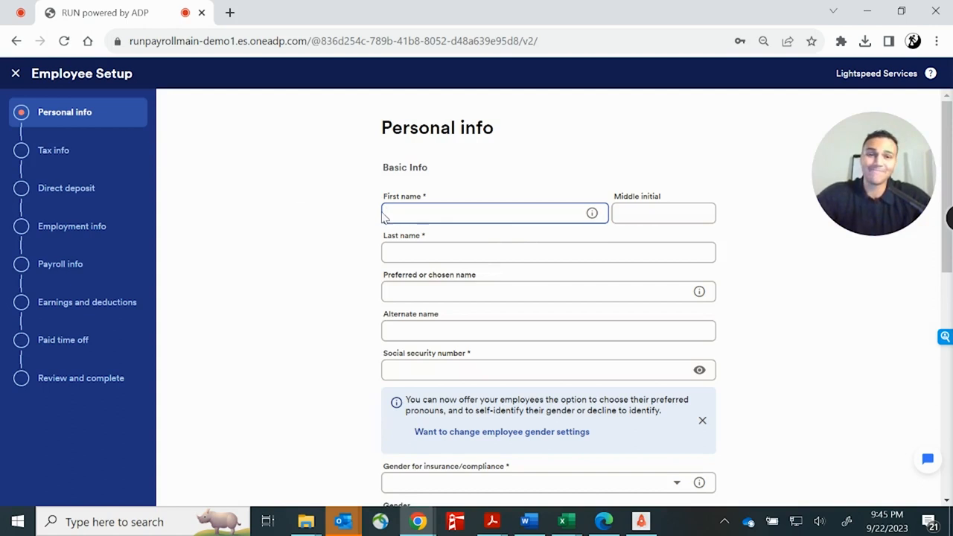
Fill in John Doe's personal info, then close Employee Setup to return home.
left_click(53, 150)
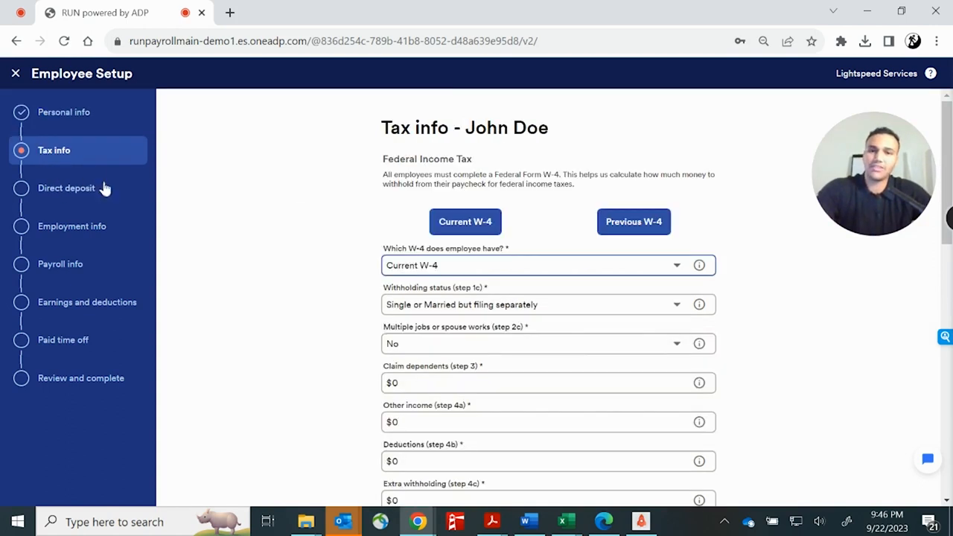
mouse_move(75, 197)
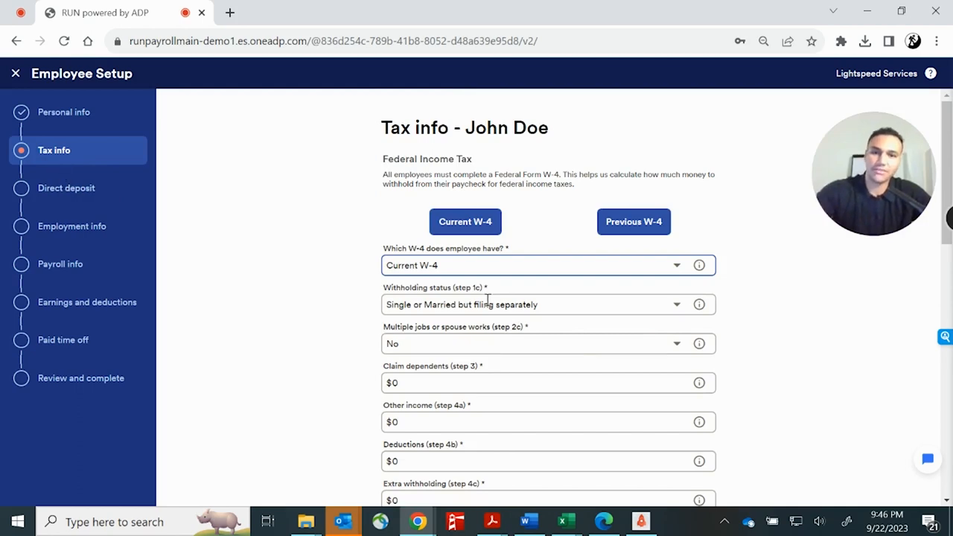
scroll("down", 3)
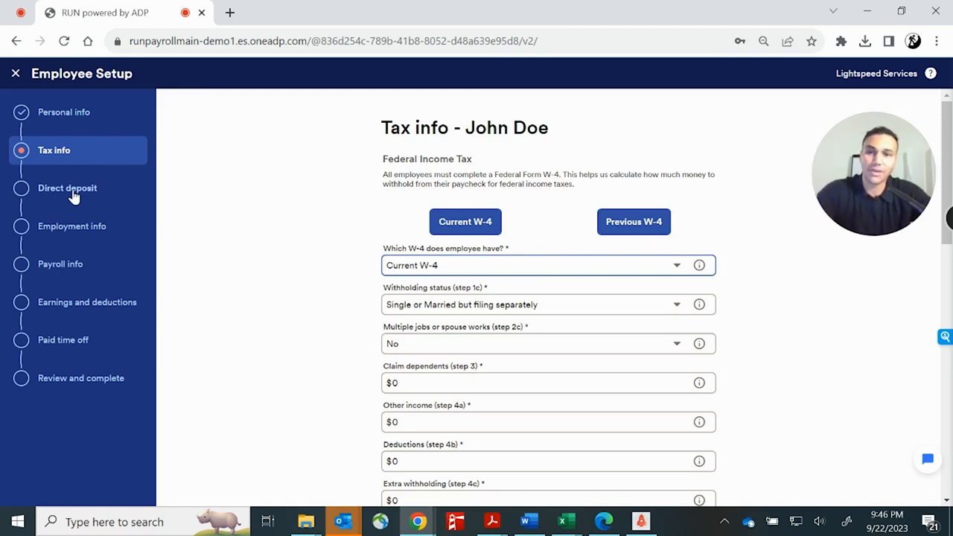
mouse_move(73, 232)
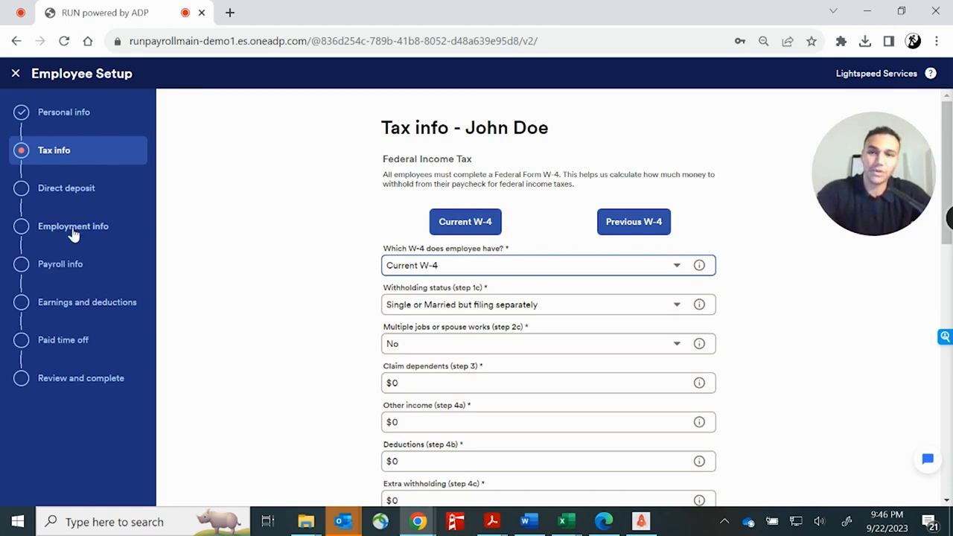
mouse_move(75, 307)
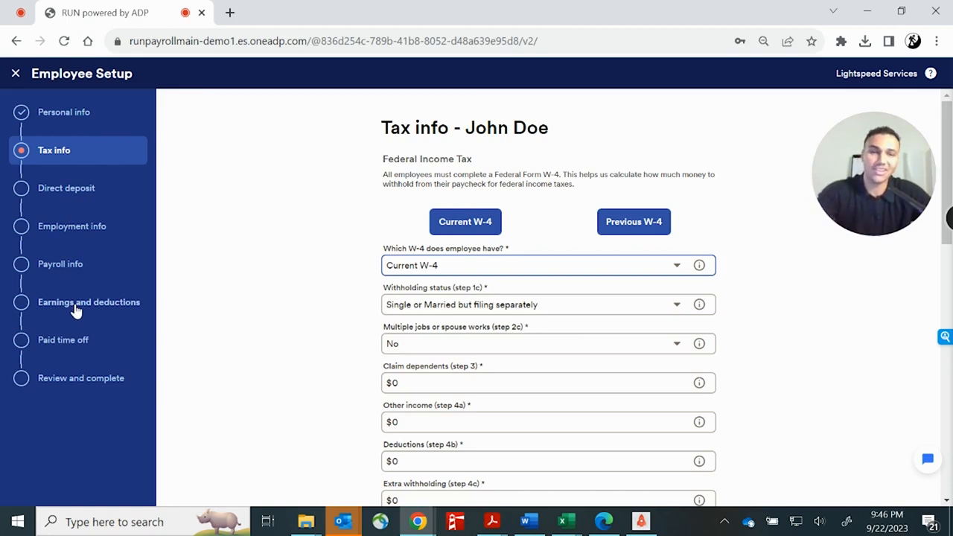
mouse_move(63, 341)
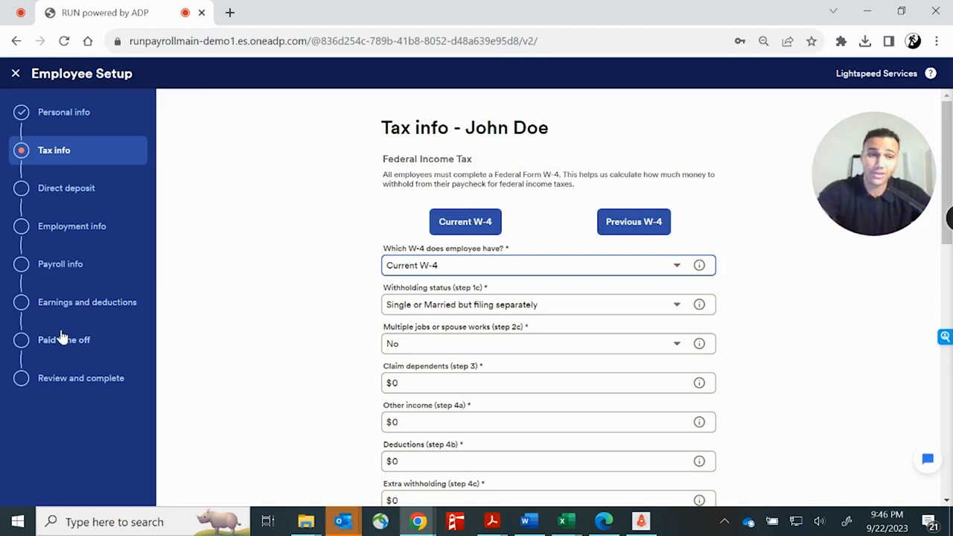
mouse_move(59, 388)
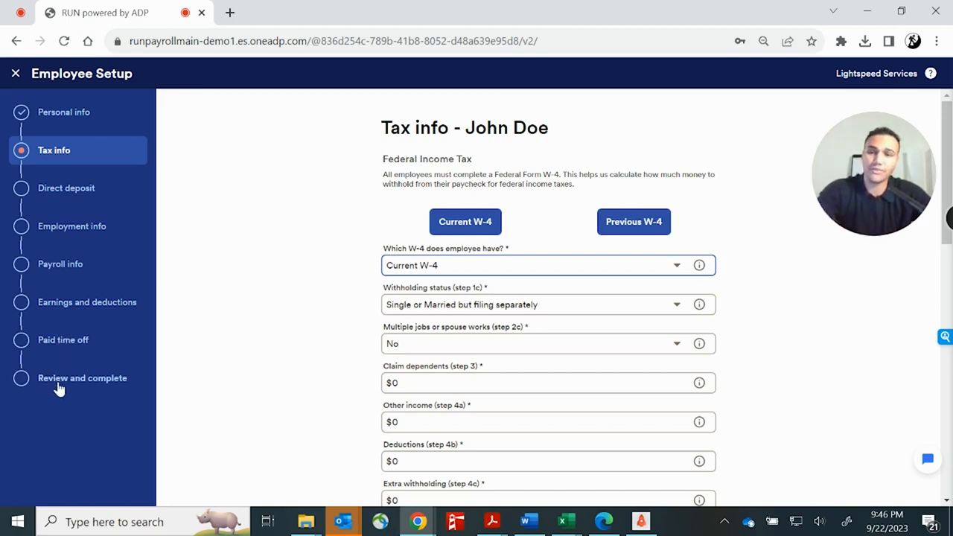
mouse_move(184, 228)
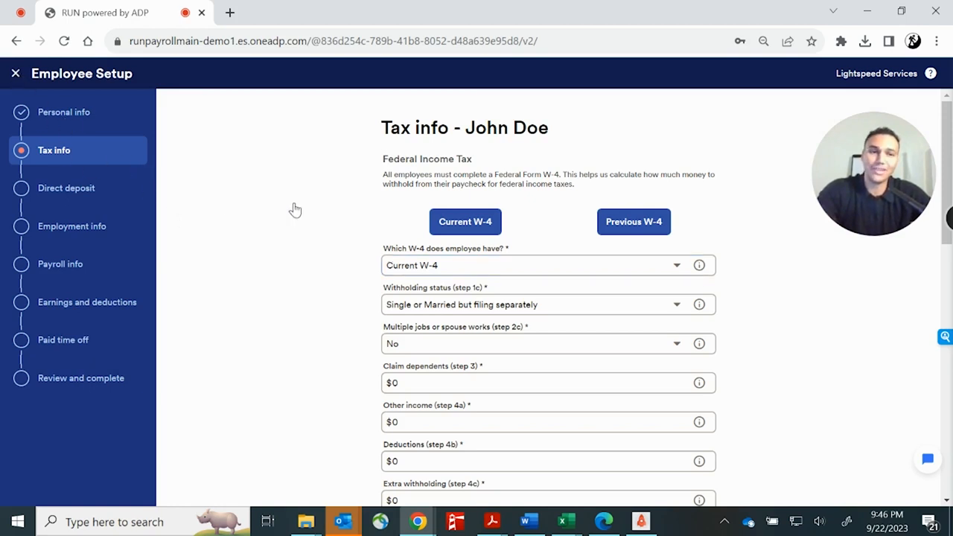
left_click(15, 73)
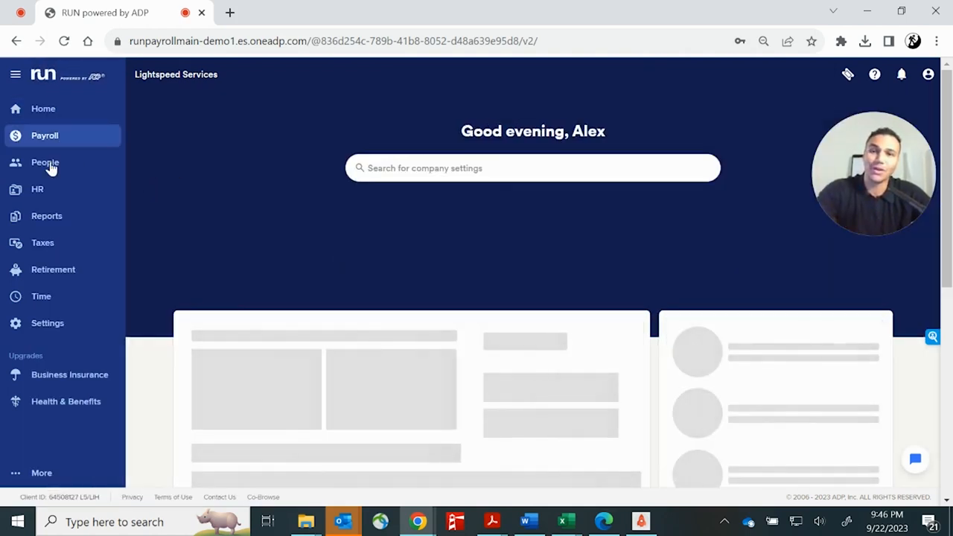
Open People and scroll to the Onboarding list showing John Doe at 50%.
left_click(44, 162)
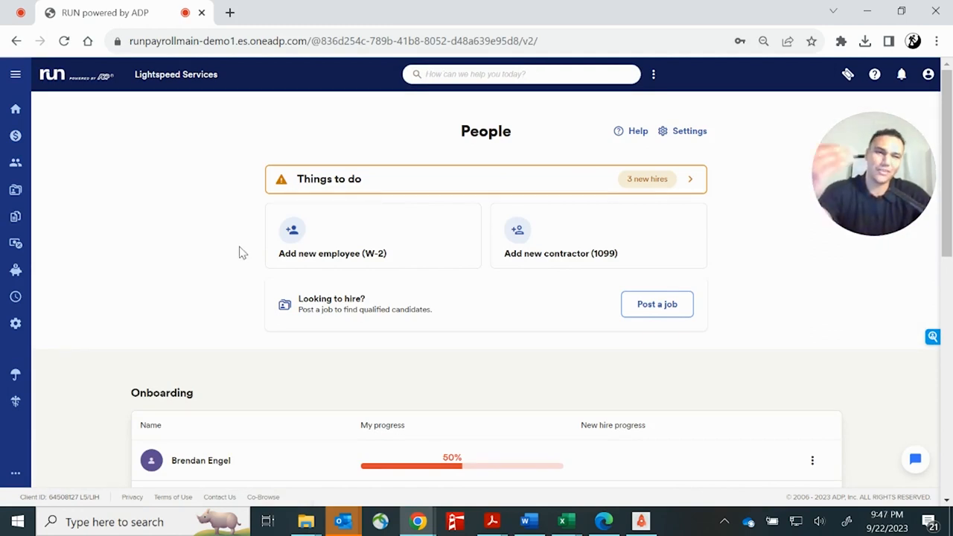
scroll("down", 3)
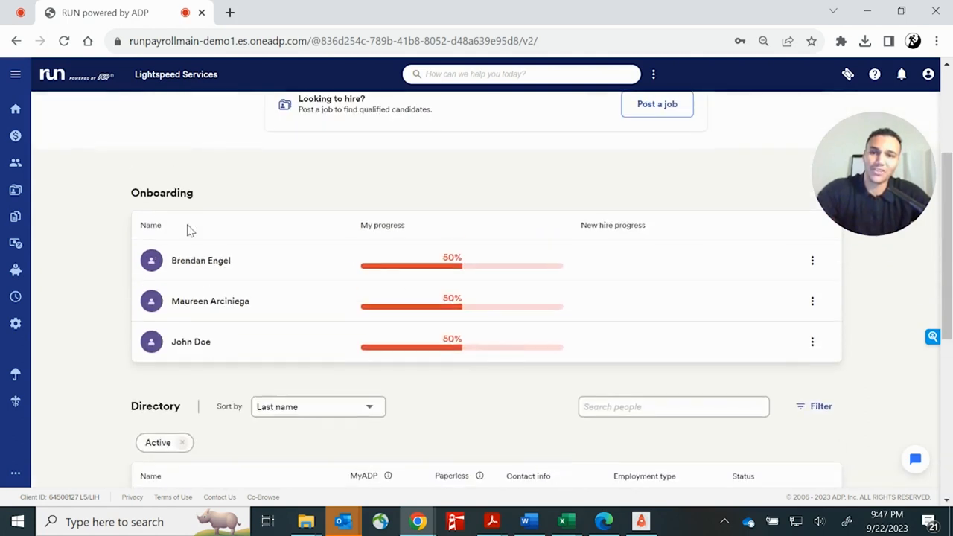
double_click(161, 193)
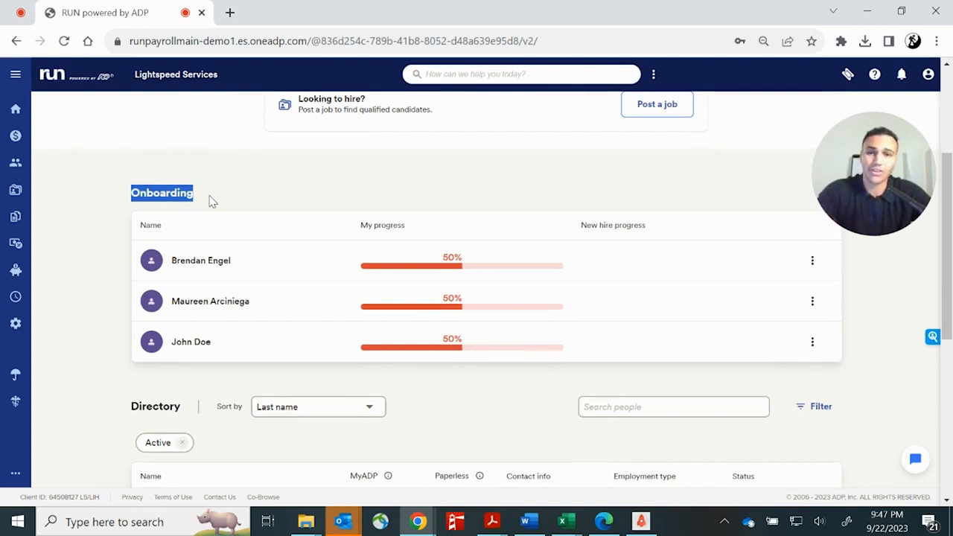
mouse_move(464, 271)
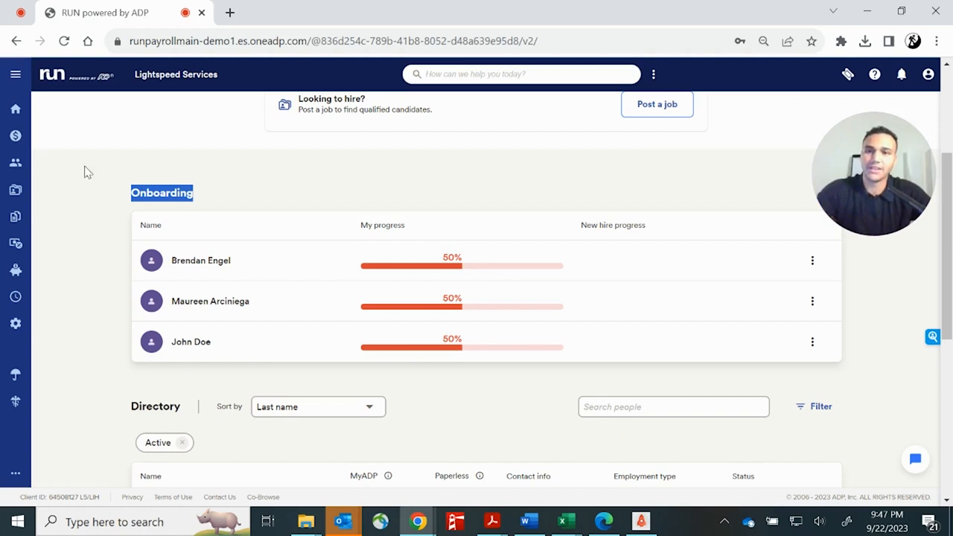
mouse_move(16, 136)
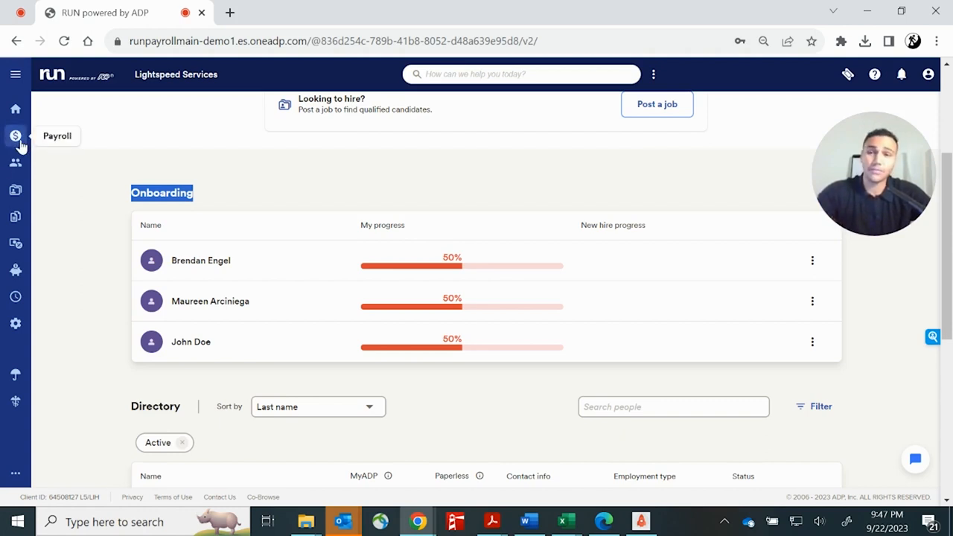
Start the Sep 25 – Oct 1 weekly payroll, dismiss the early-run warning, and add an employee.
left_click(15, 135)
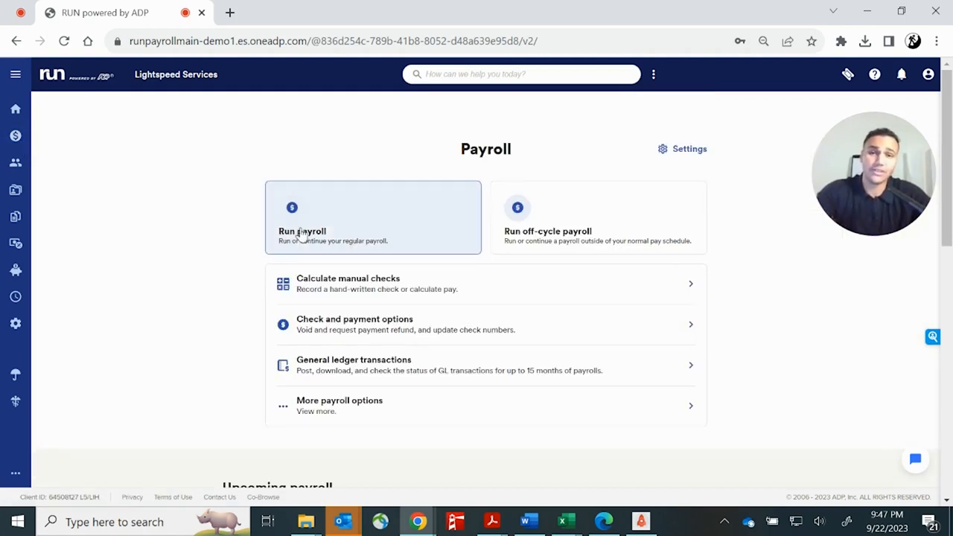
left_click(301, 231)
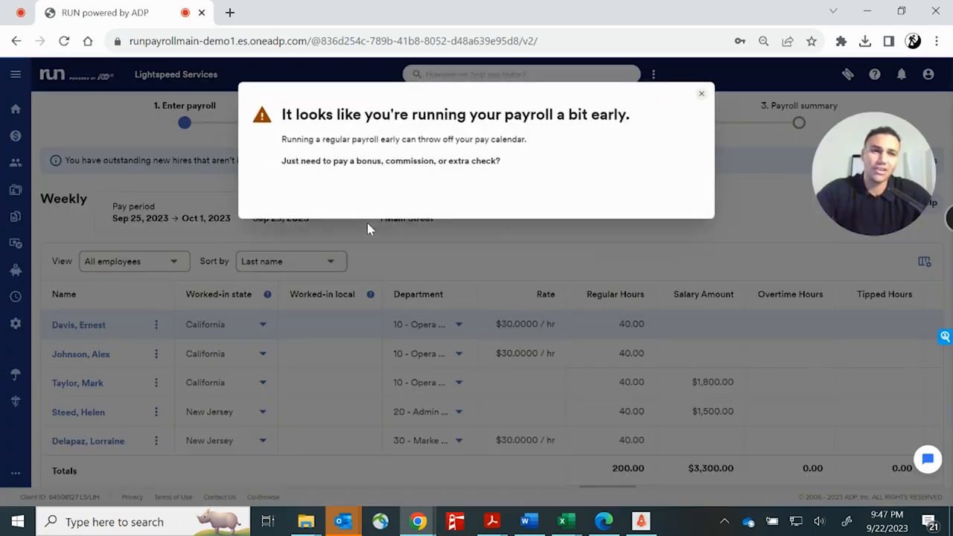
left_click(701, 93)
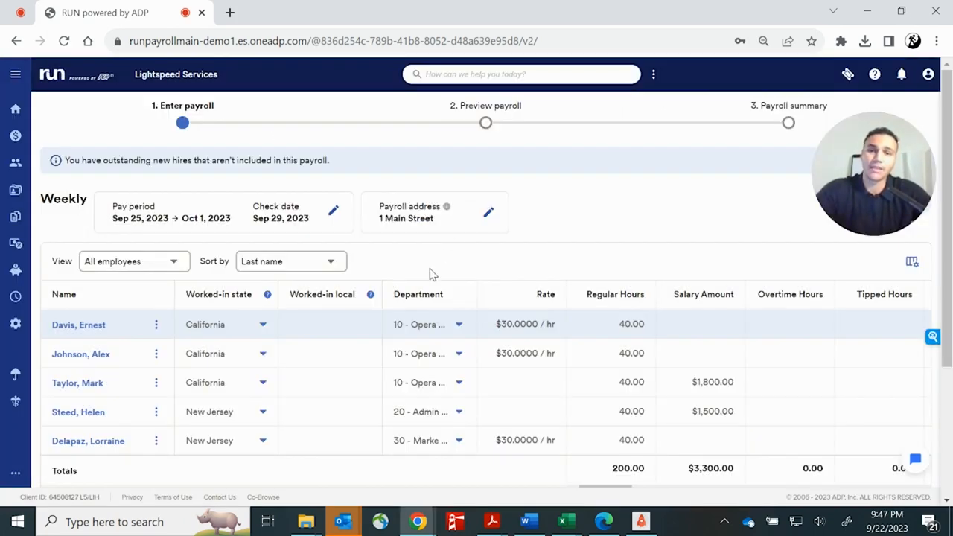
scroll("down", 3)
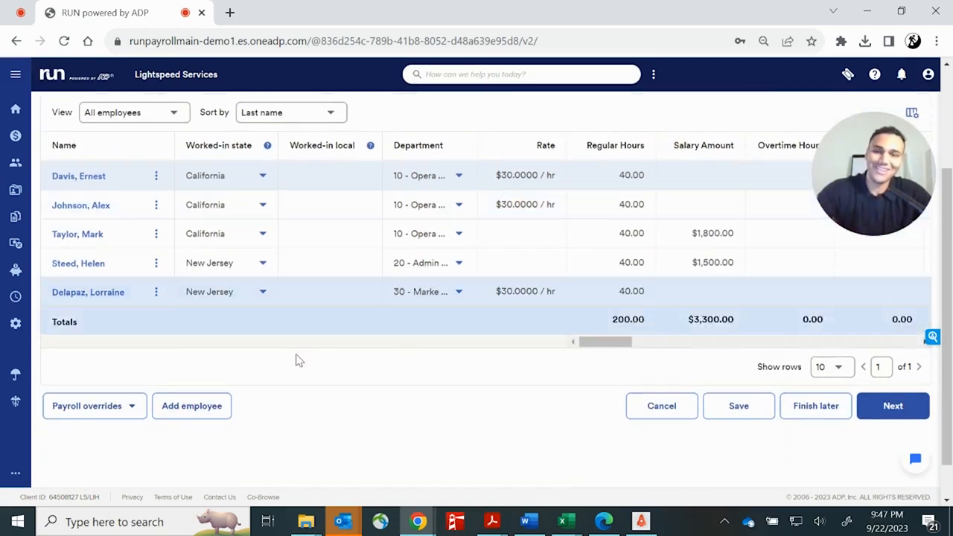
mouse_move(191, 406)
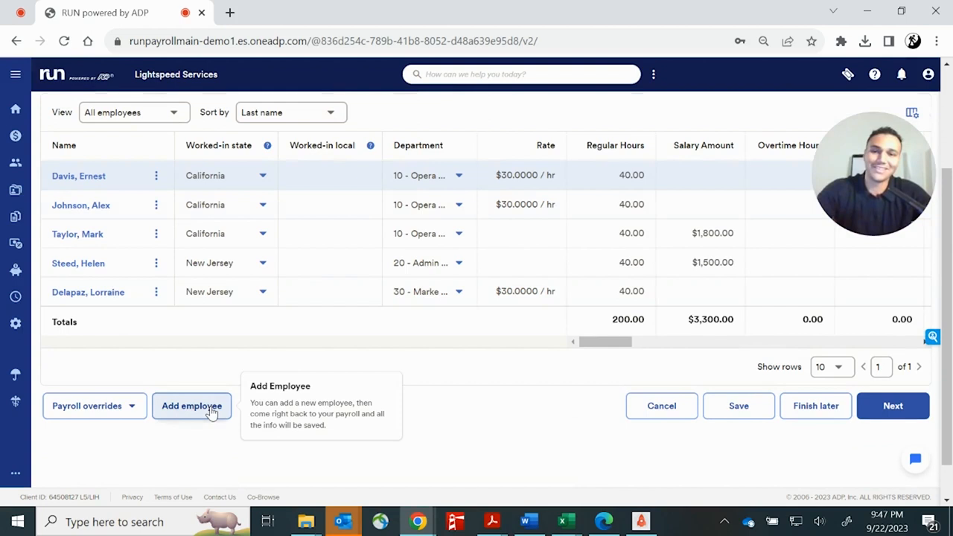
left_click(191, 406)
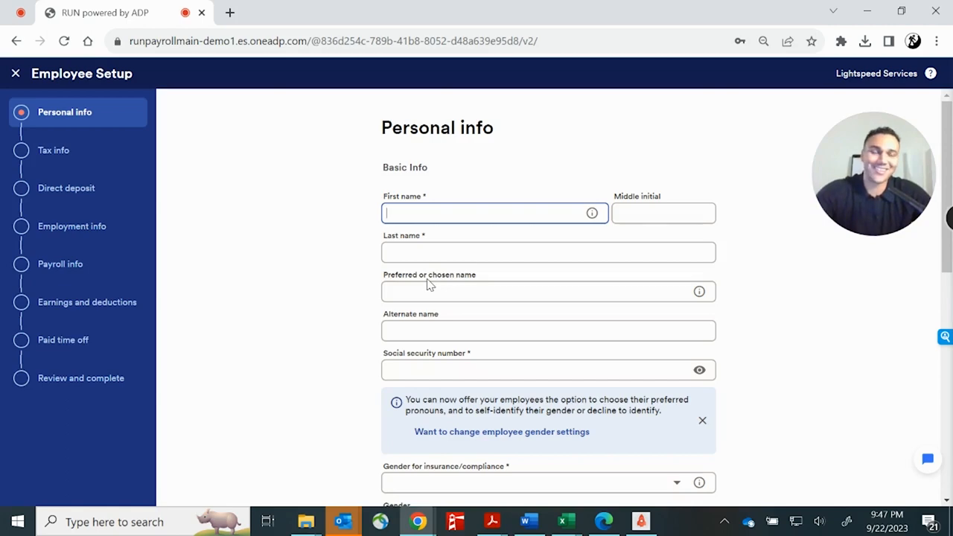
mouse_move(248, 158)
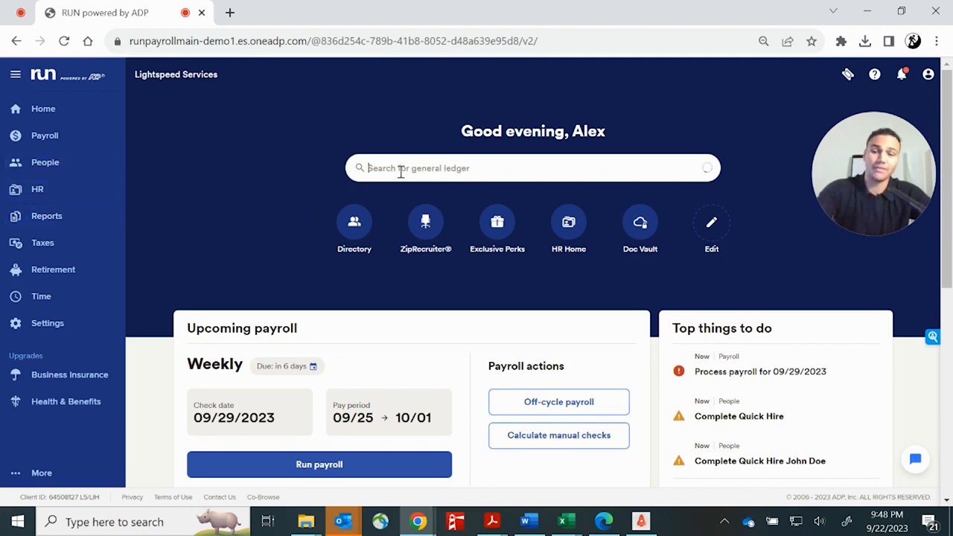
Search 'W2', review the 2023 W-2 Preview report, then close it to the dashboard.
type("W2")
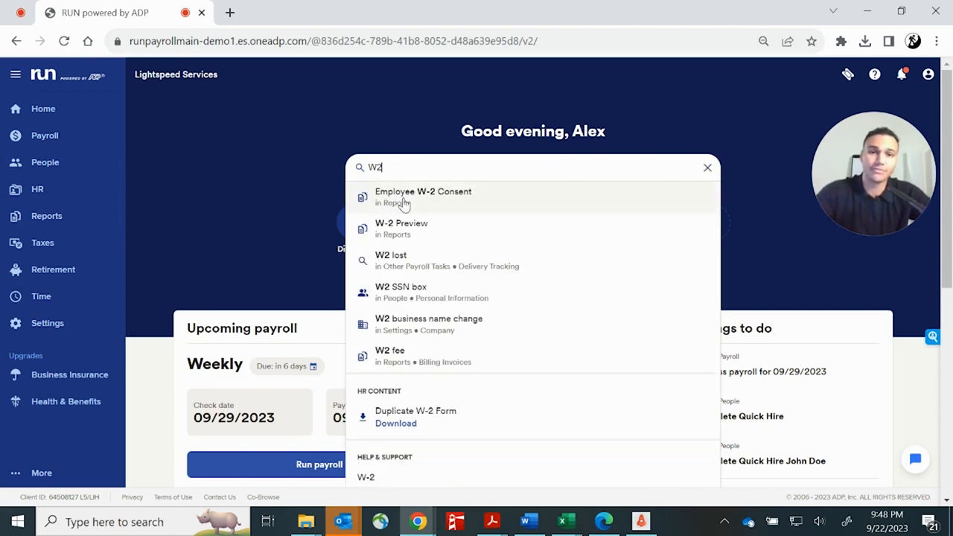
mouse_move(402, 228)
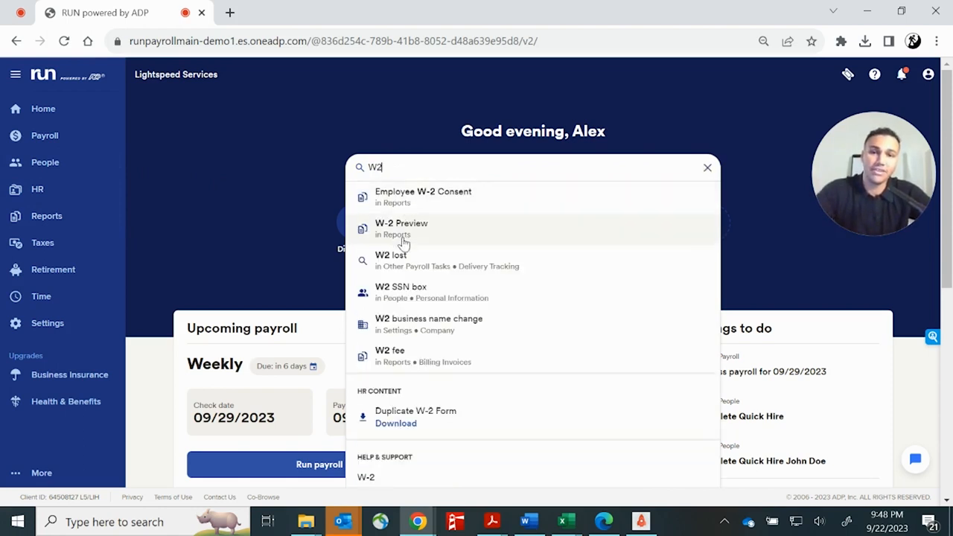
mouse_move(417, 228)
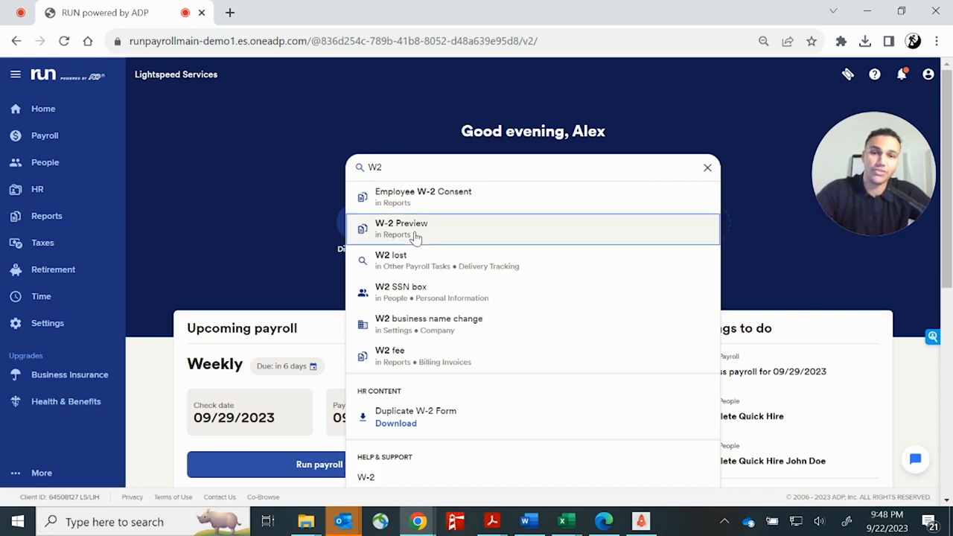
left_click(401, 229)
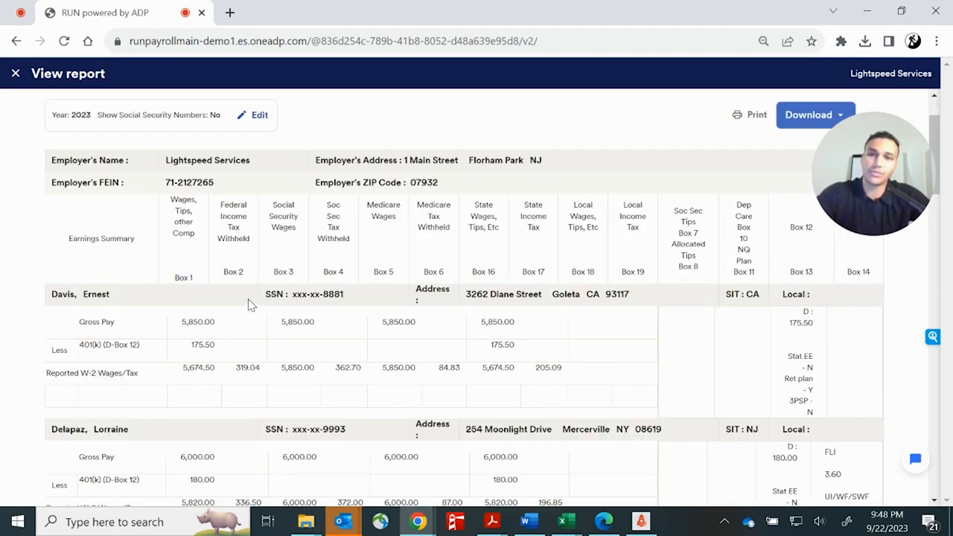
scroll("down", 3)
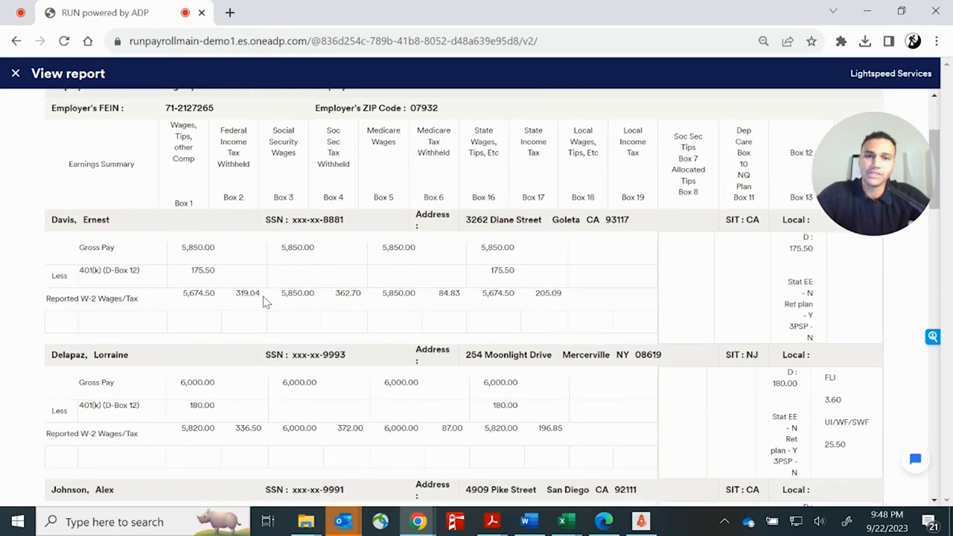
scroll("up", 3)
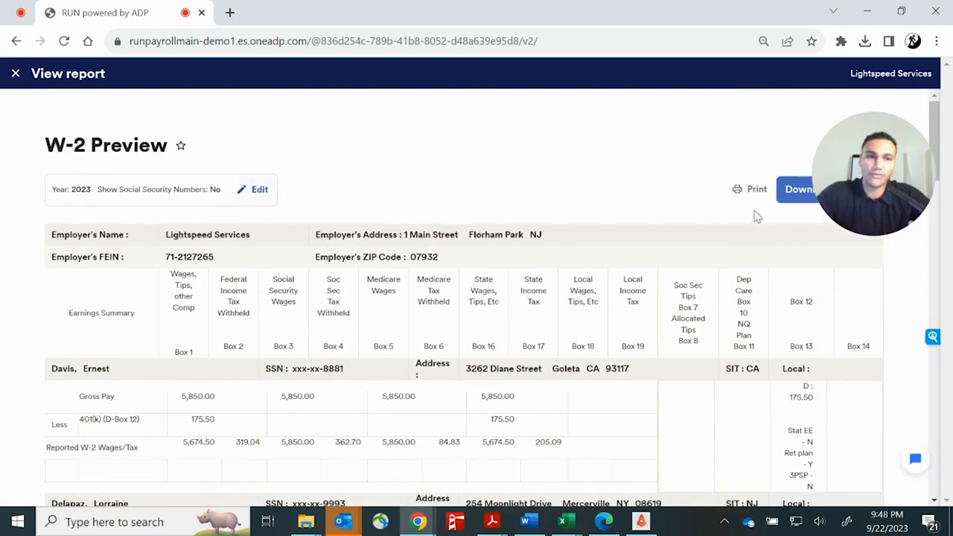
mouse_move(611, 203)
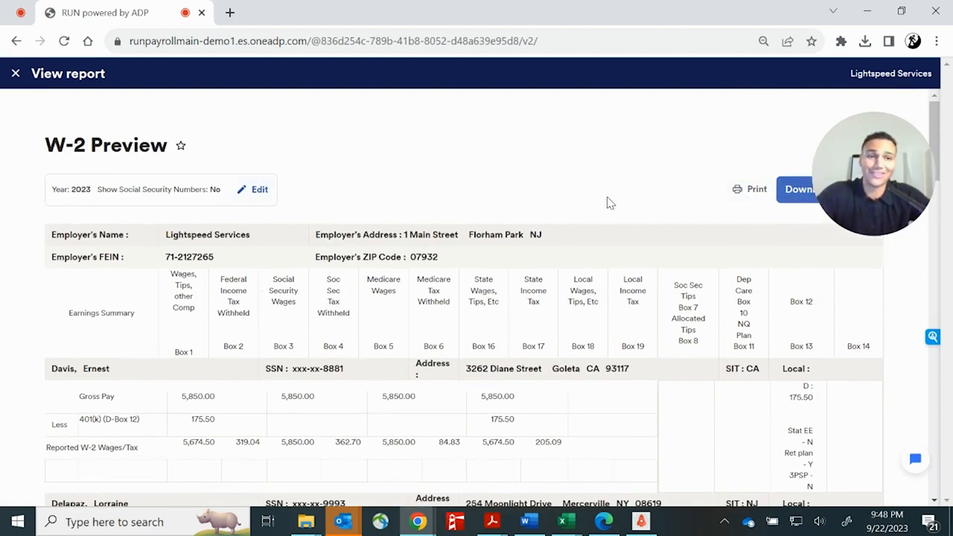
left_click(14, 73)
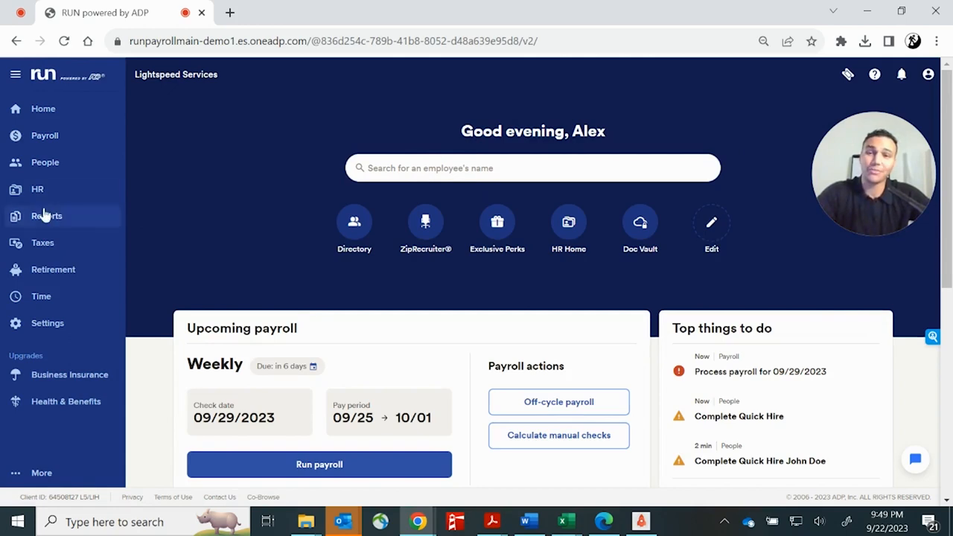
Open Year-end reports and remove the preselected reports, including Payroll Detail Summary and 940.
left_click(46, 215)
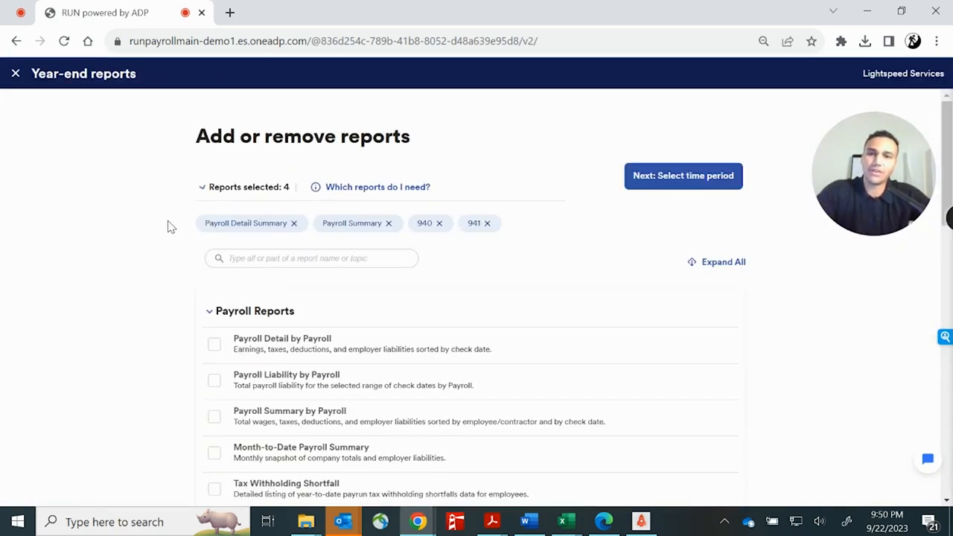
left_click(377, 187)
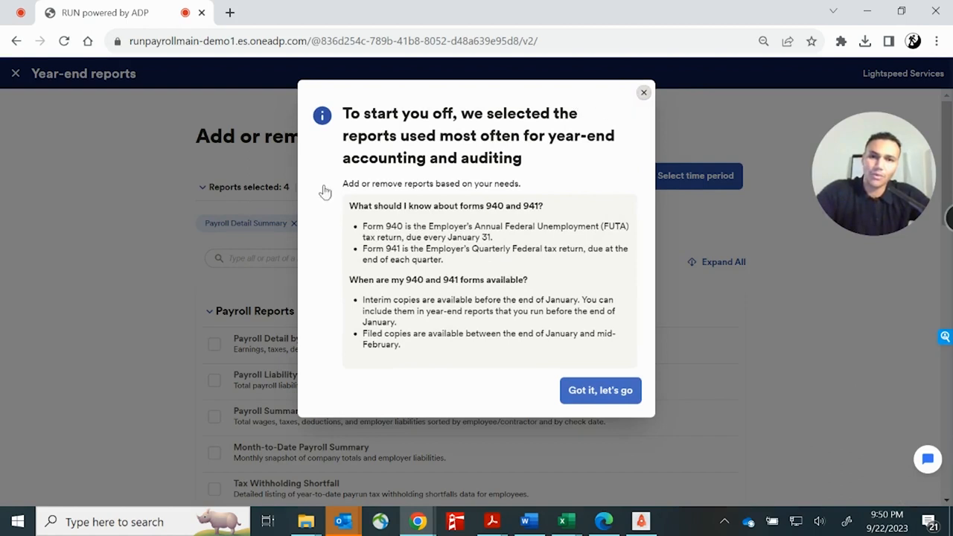
left_click(600, 390)
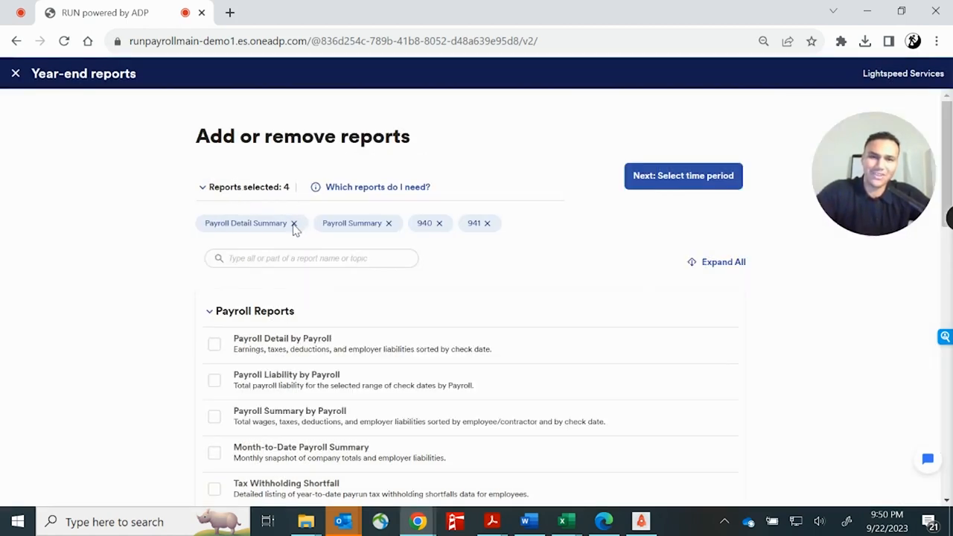
left_click(294, 223)
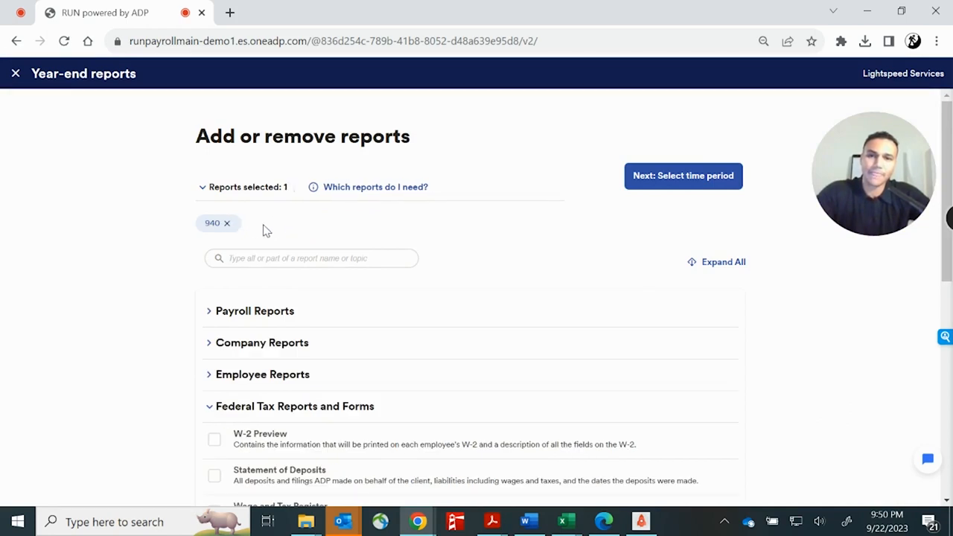
left_click(226, 223)
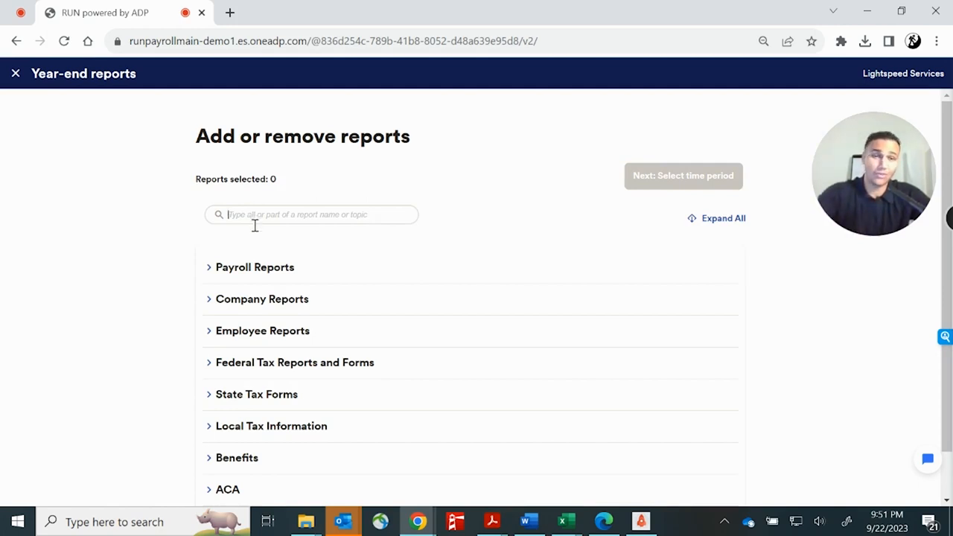
Add W-2 Preview from the Federal Tax Reports and Forms group.
scroll("down", 3)
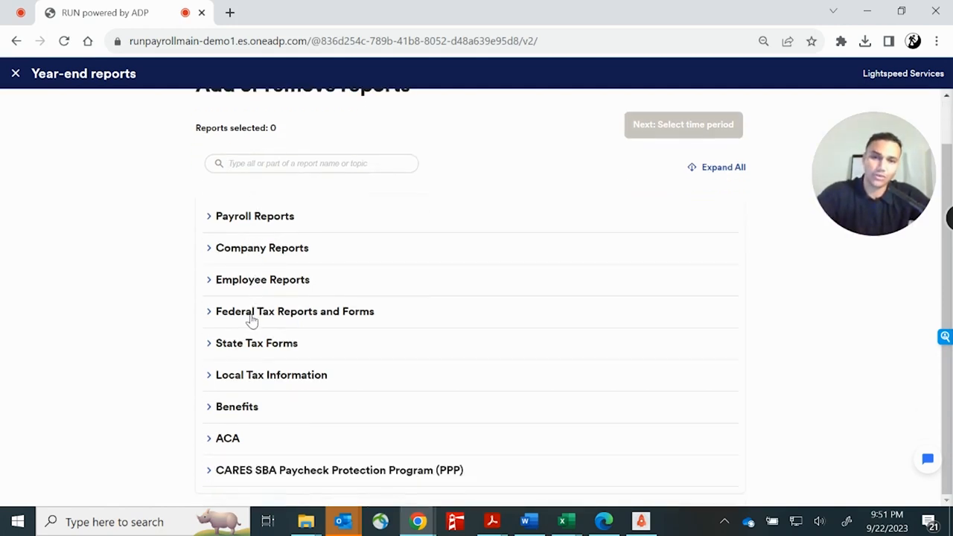
left_click(295, 311)
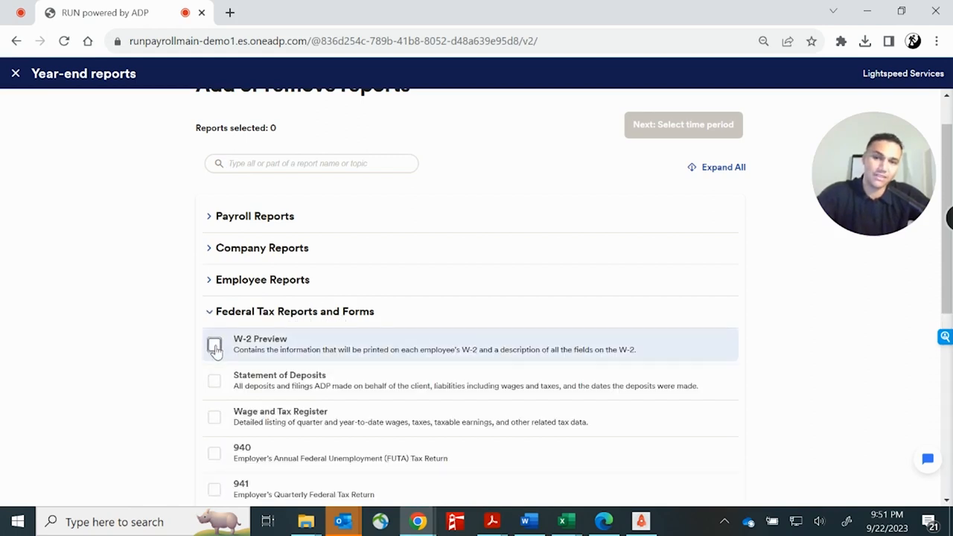
left_click(213, 345)
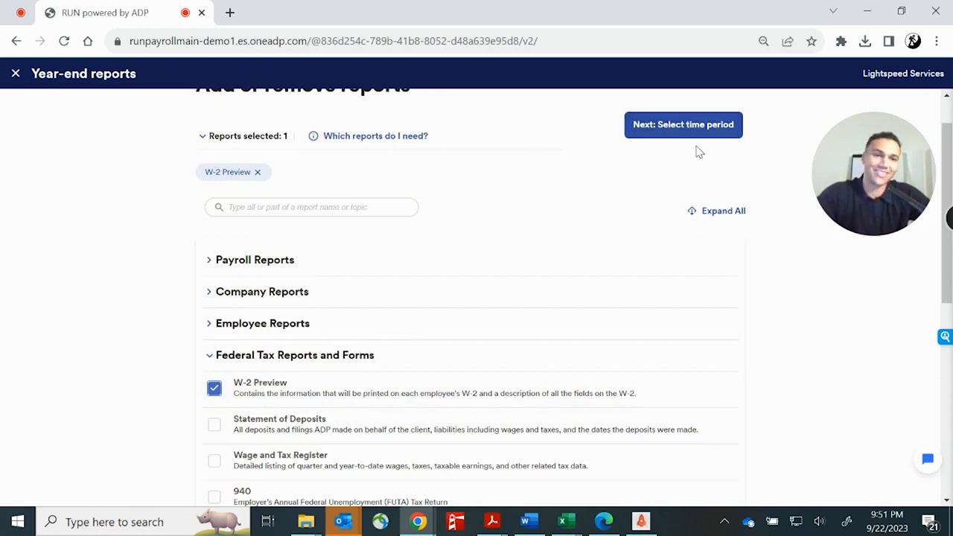
Set the report package time period to Last Year.
left_click(682, 124)
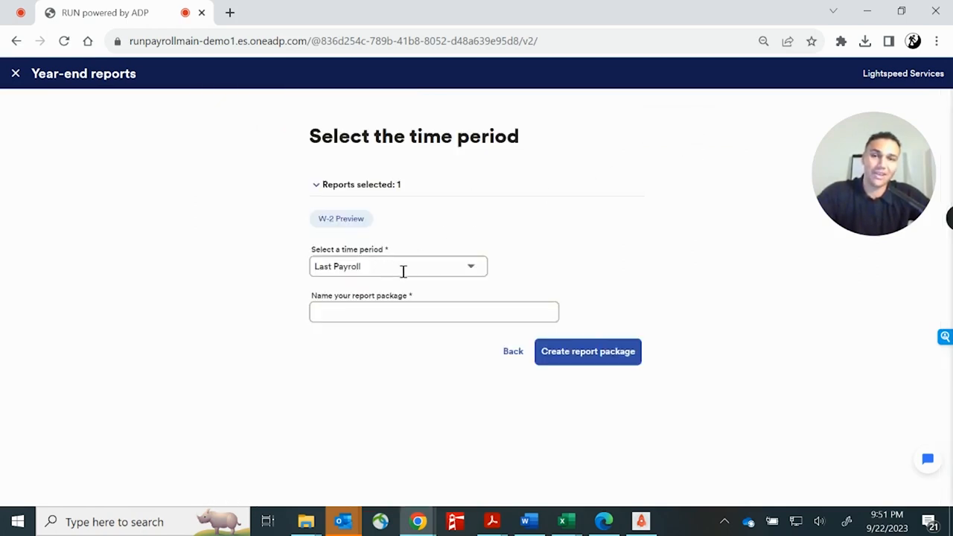
left_click(397, 266)
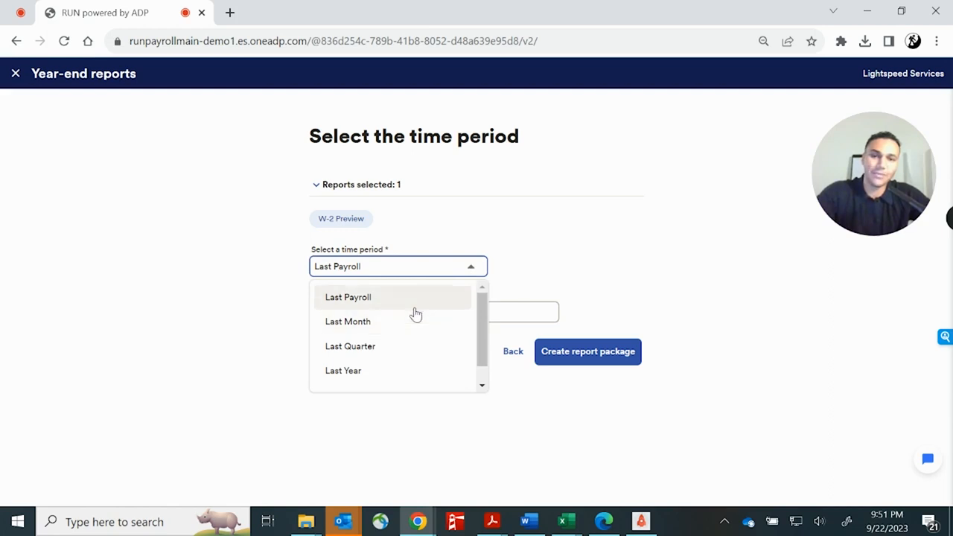
mouse_move(365, 370)
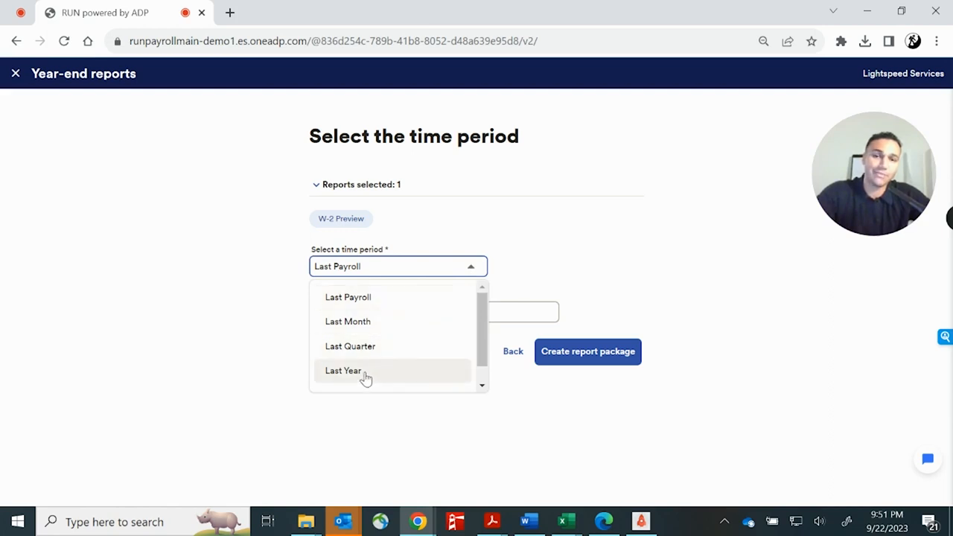
left_click(342, 370)
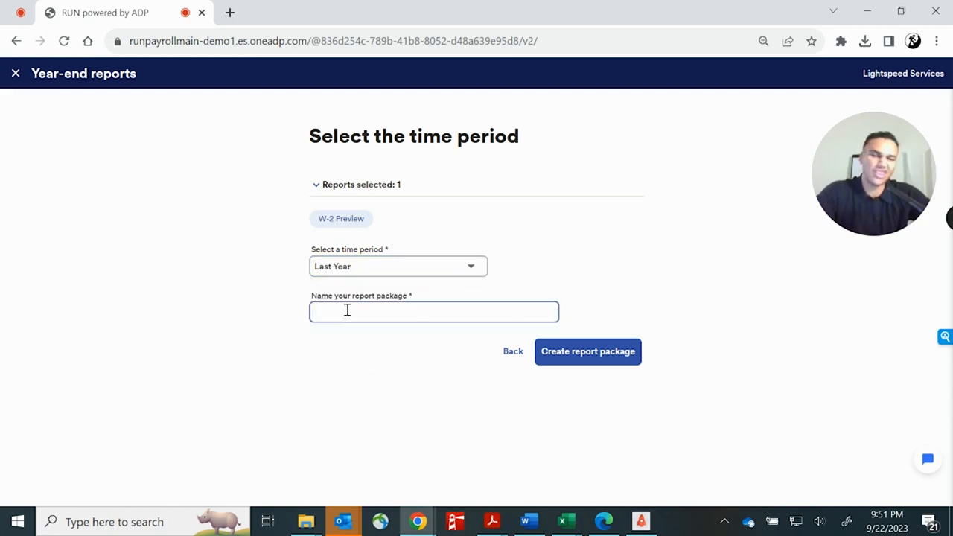
Name the package 'Jon's W2', create it, and skip saving it for reuse.
type("J")
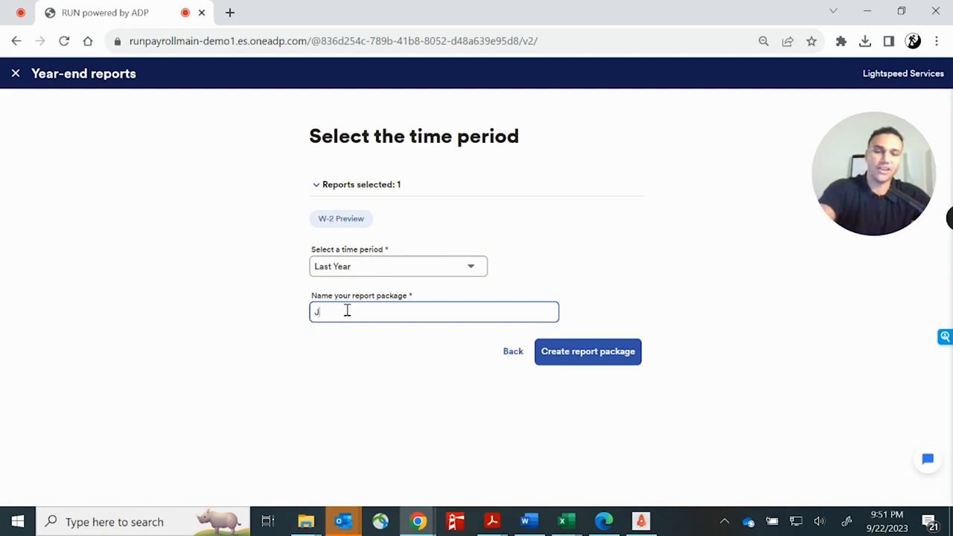
type("on")
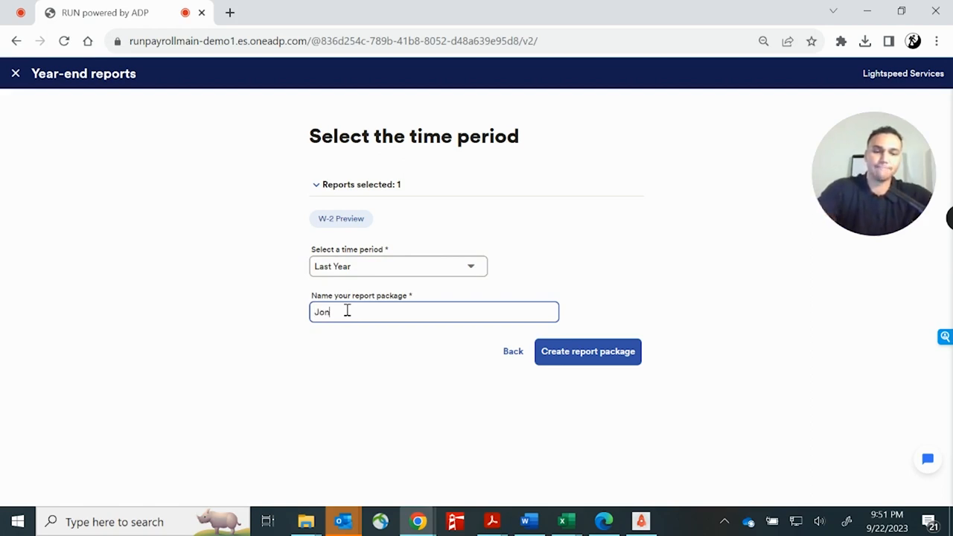
type("'s W2")
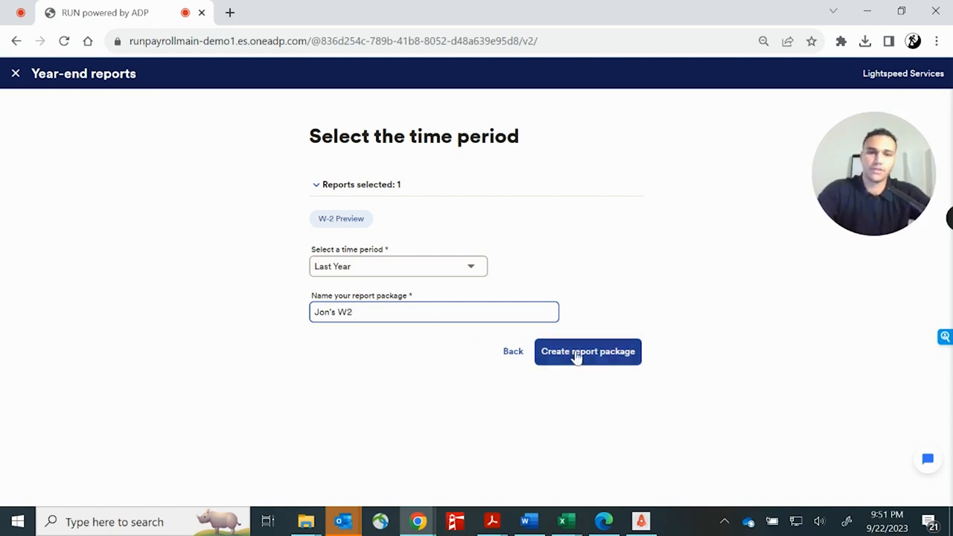
left_click(588, 351)
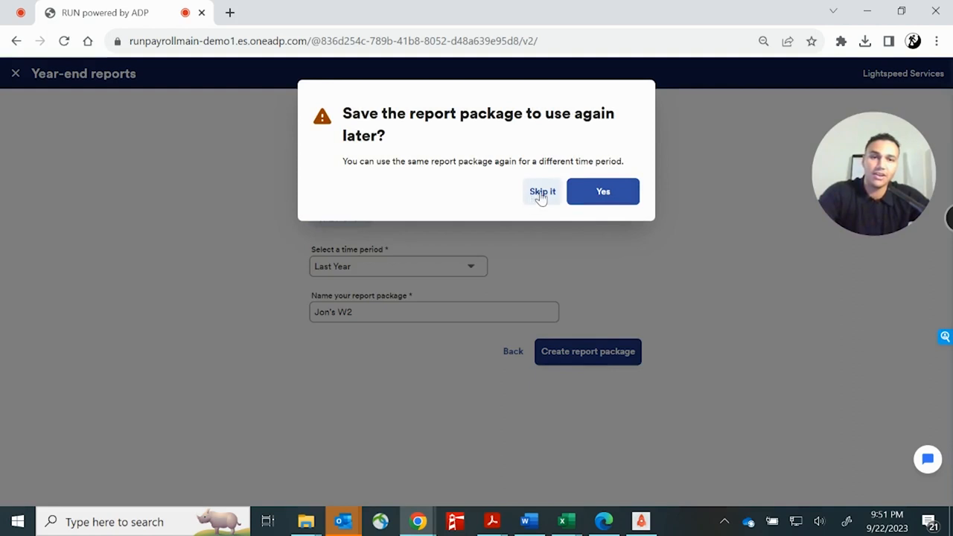
left_click(542, 192)
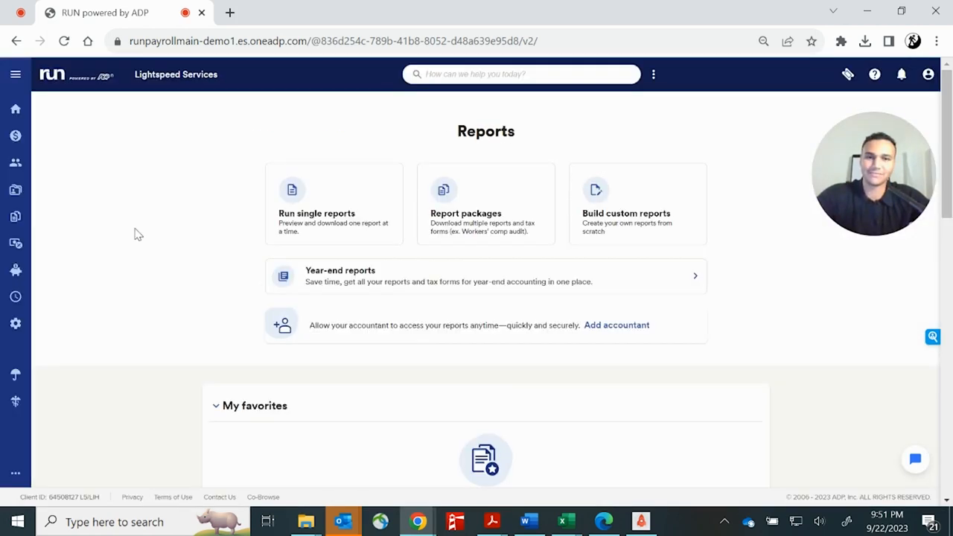
Open the Report packages tile from the Reports page.
left_click(485, 205)
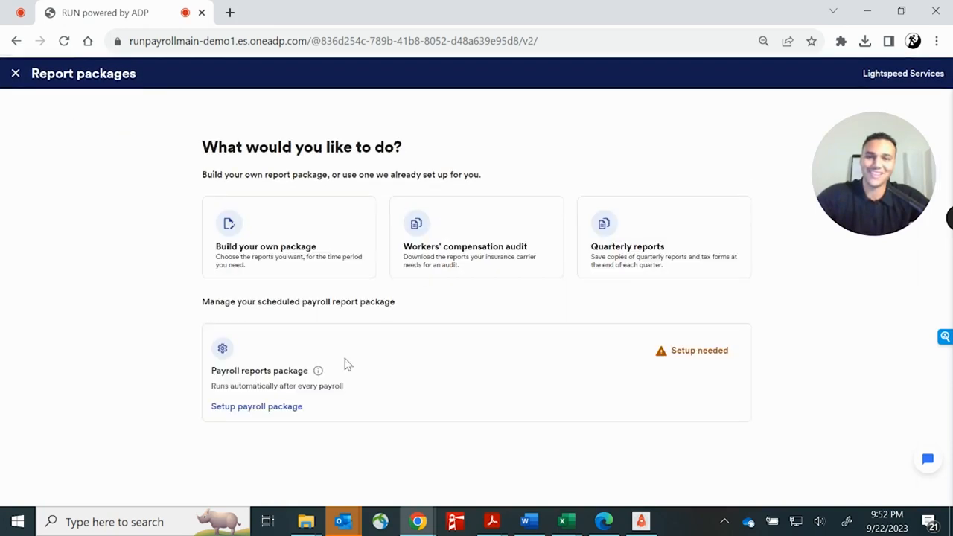
mouse_move(400, 302)
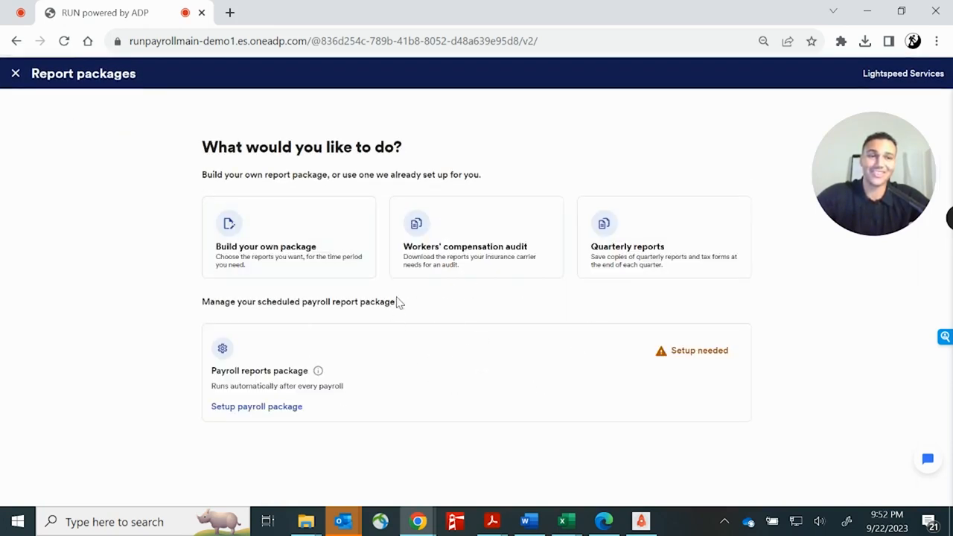